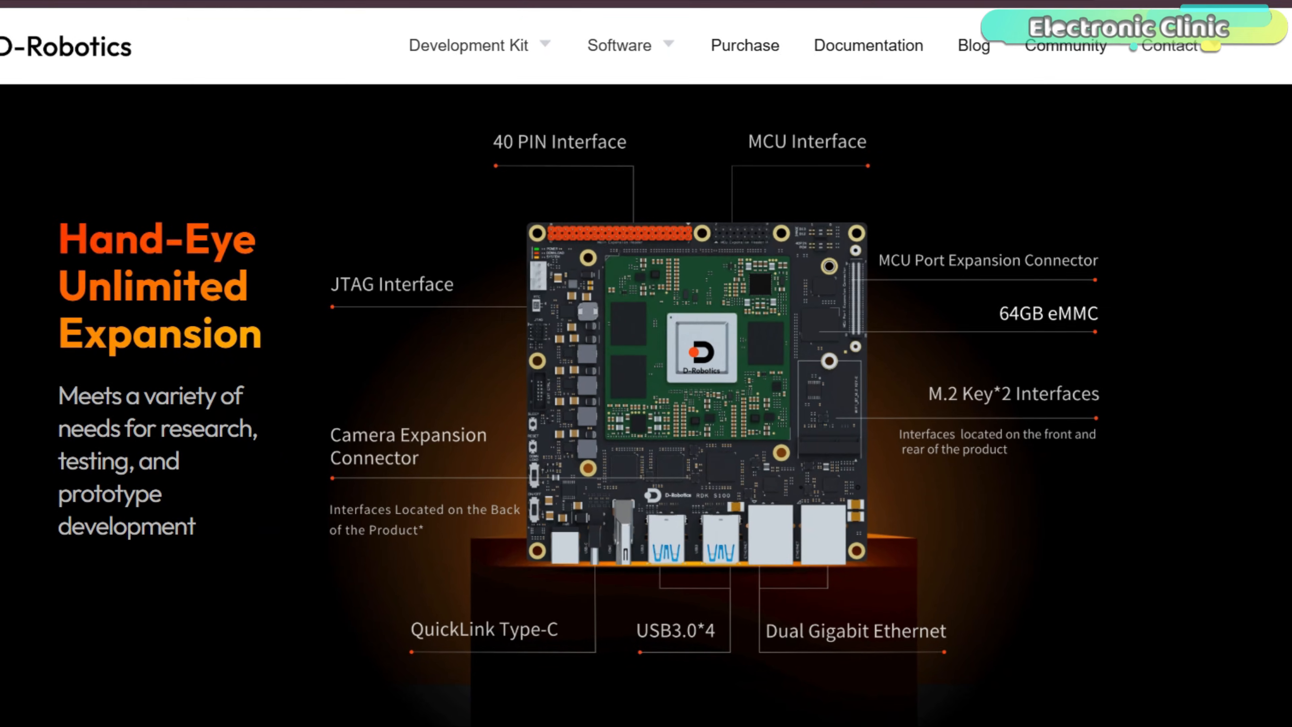
Review the project files and launch a Terminal in the Desktop folder.
scroll("down", 3)
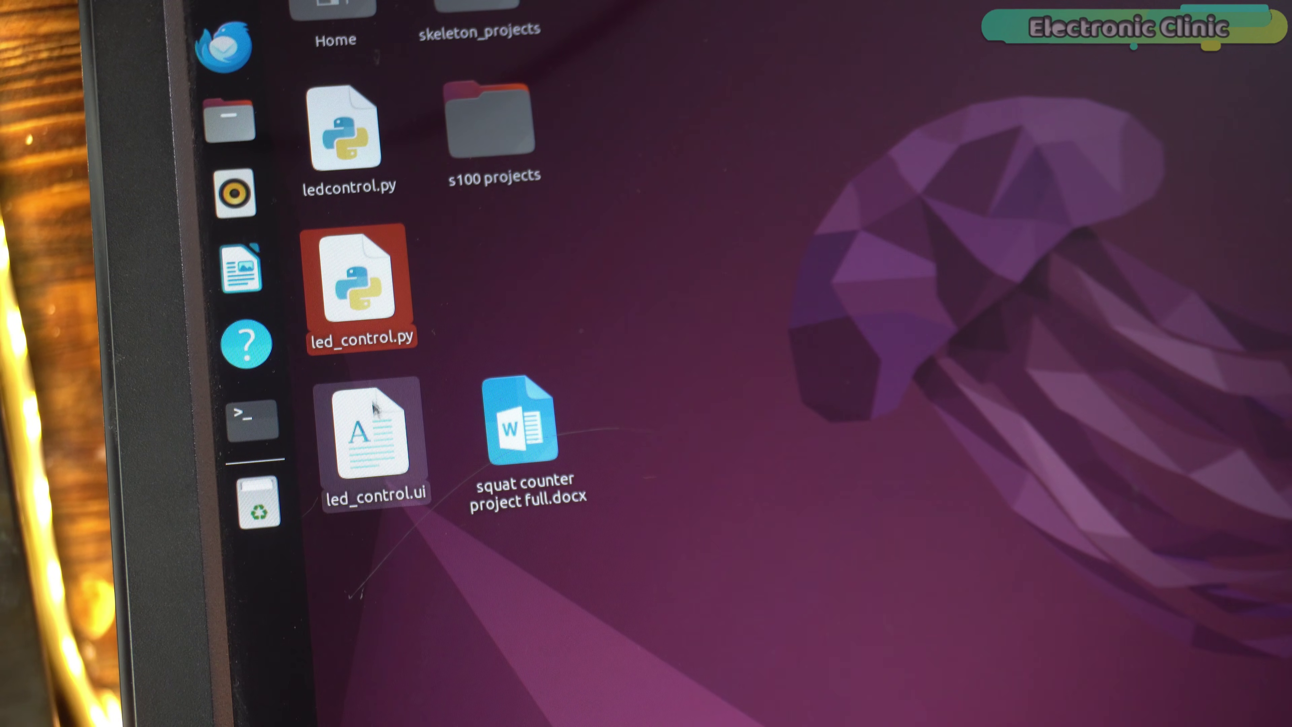
left_click(375, 433)
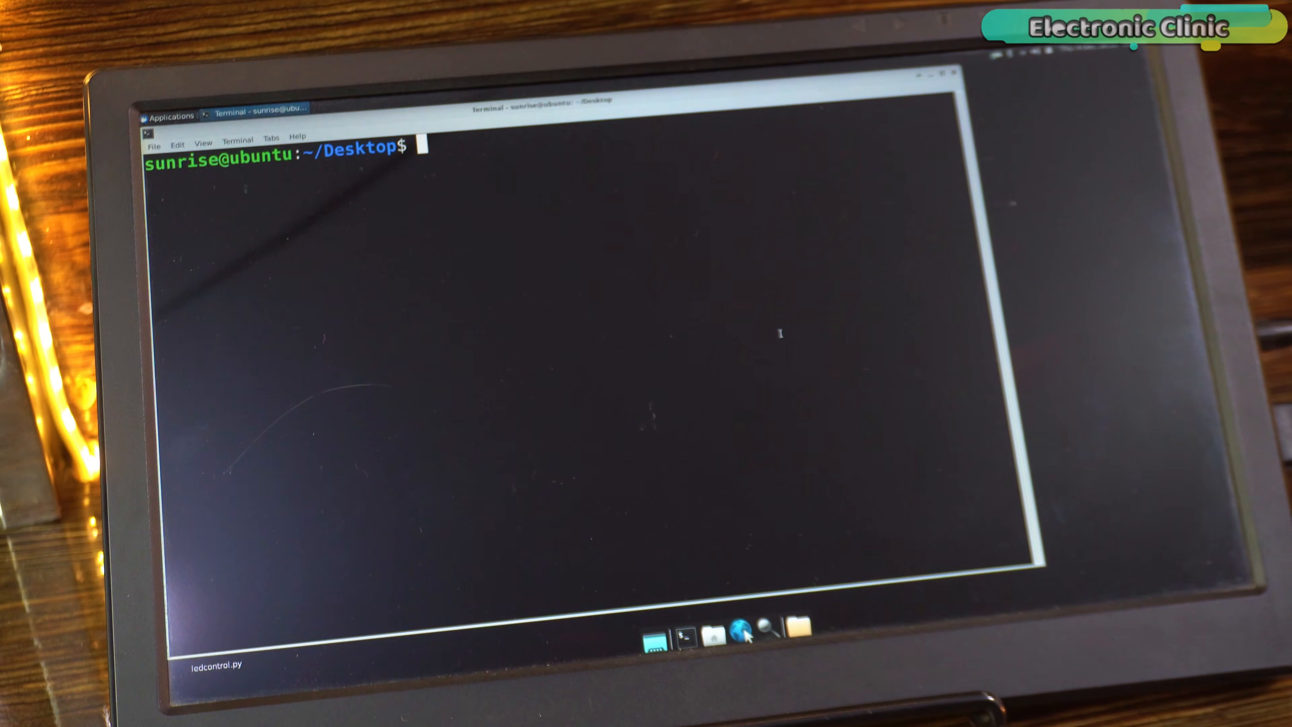
Start sudo srpi-config and move to the Interface Options menu.
type("sudo srpi-")
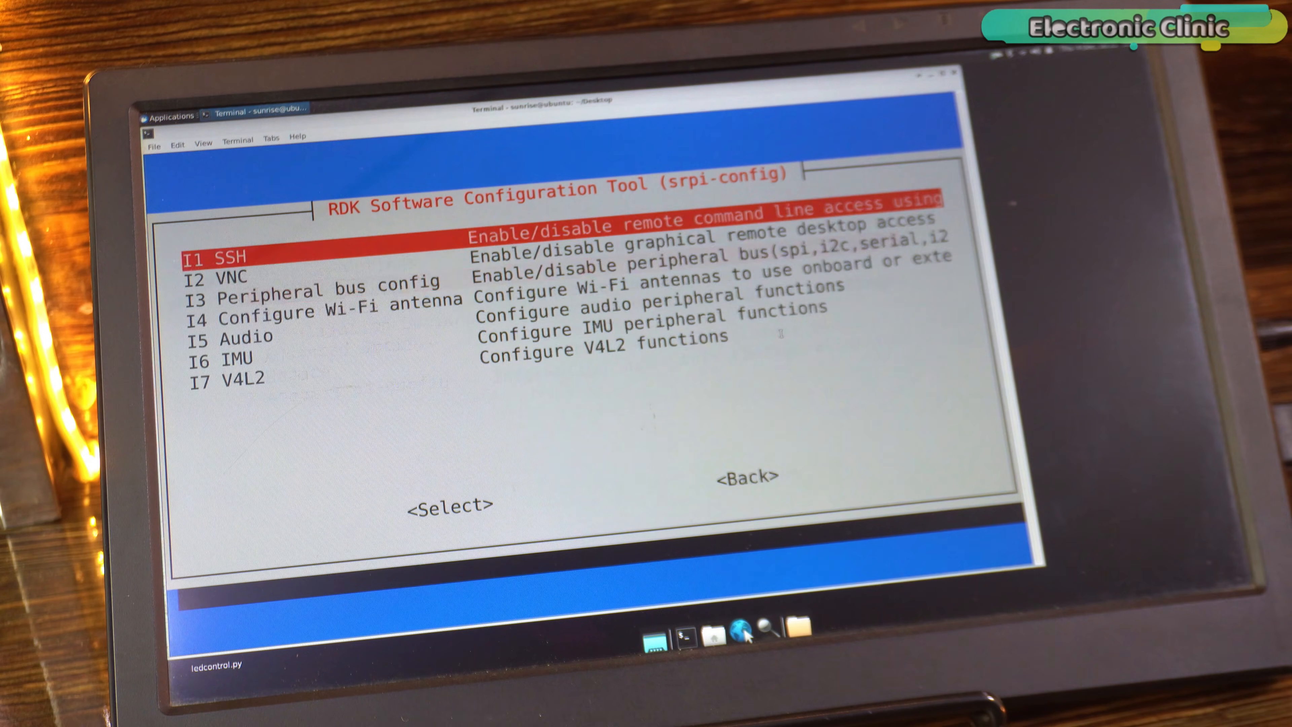
key("Down")
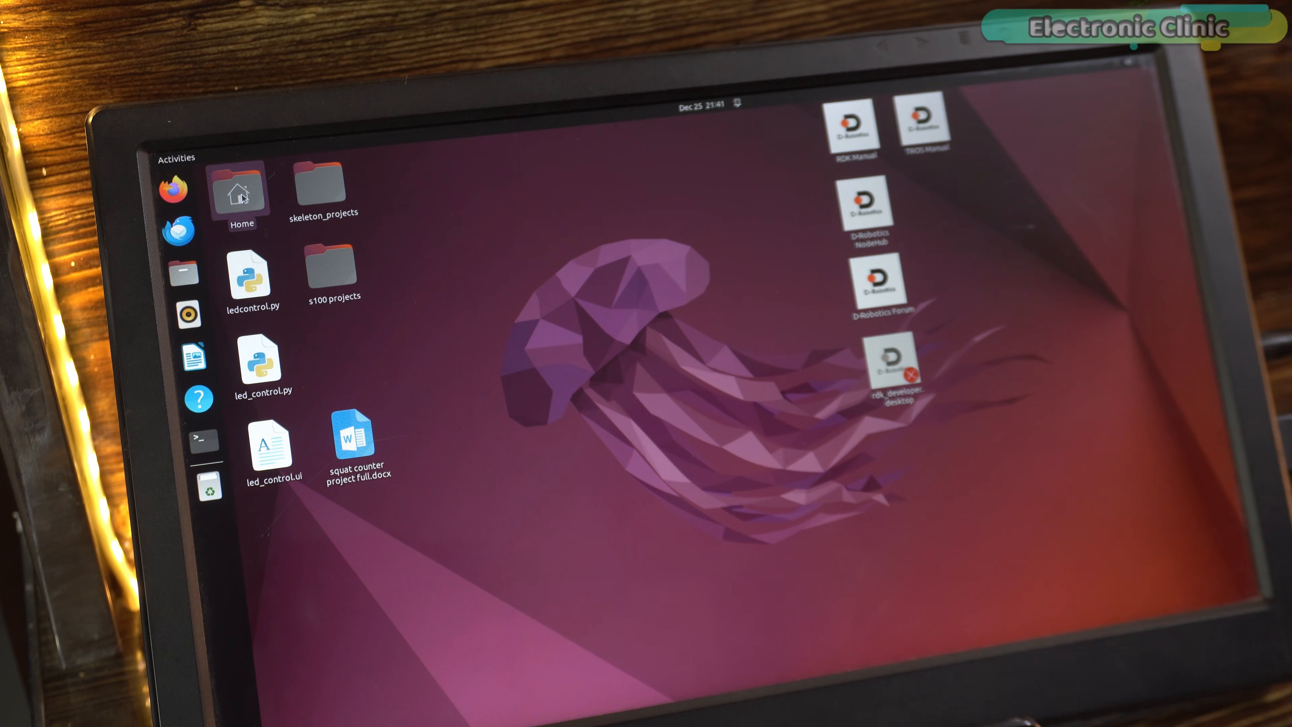
Browse Other Locations > Computer and enter the app folder toward 40pin_samples.
left_click(182, 275)
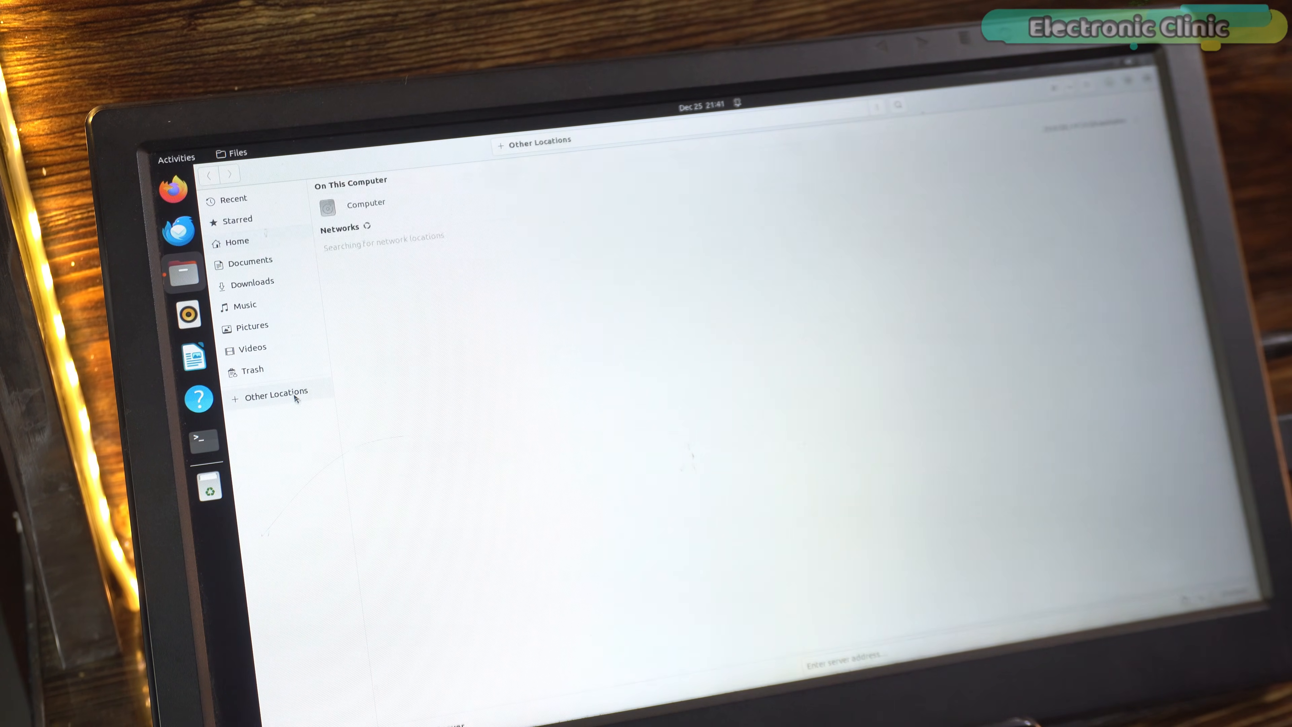
double_click(365, 204)
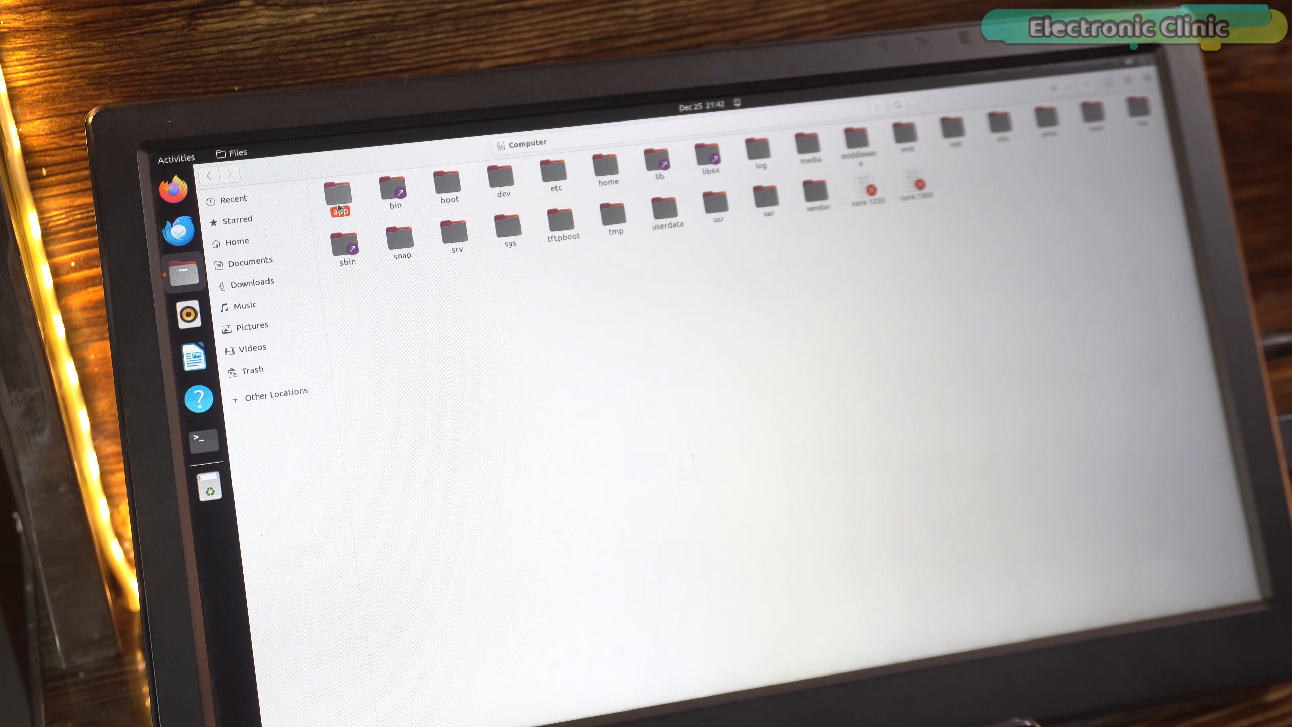
double_click(336, 191)
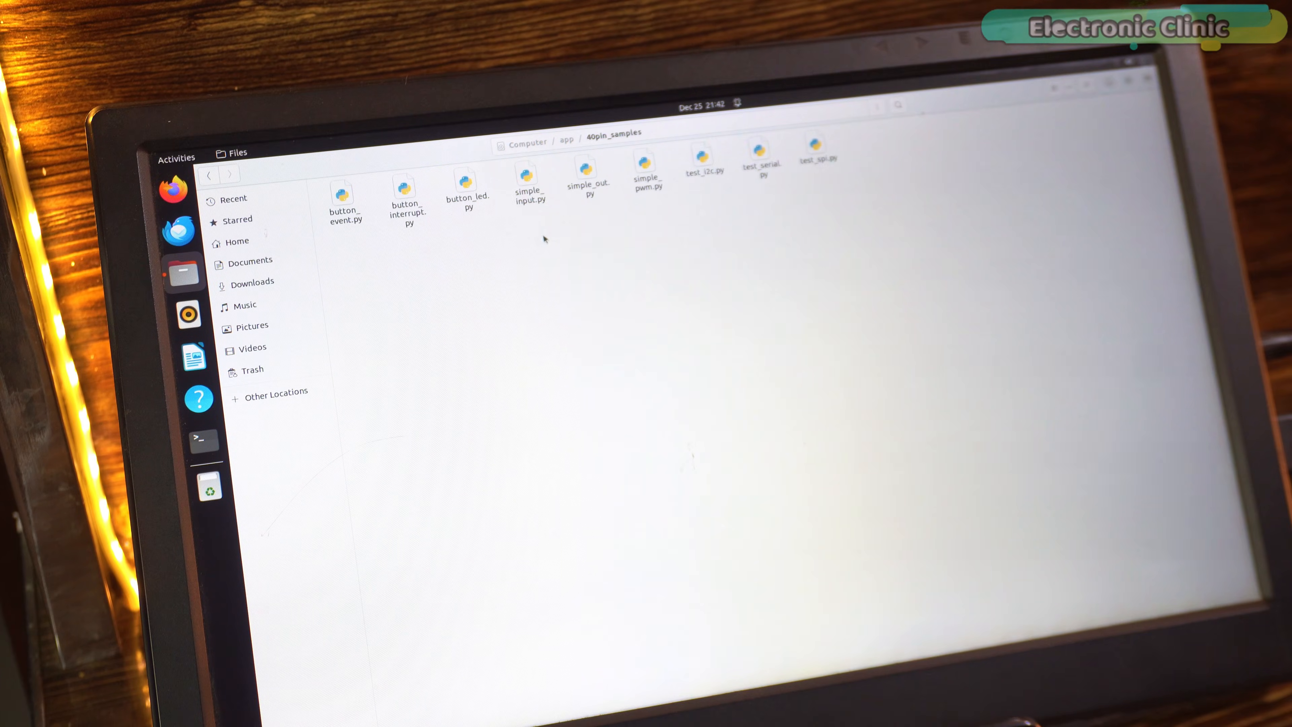
mouse_move(547, 239)
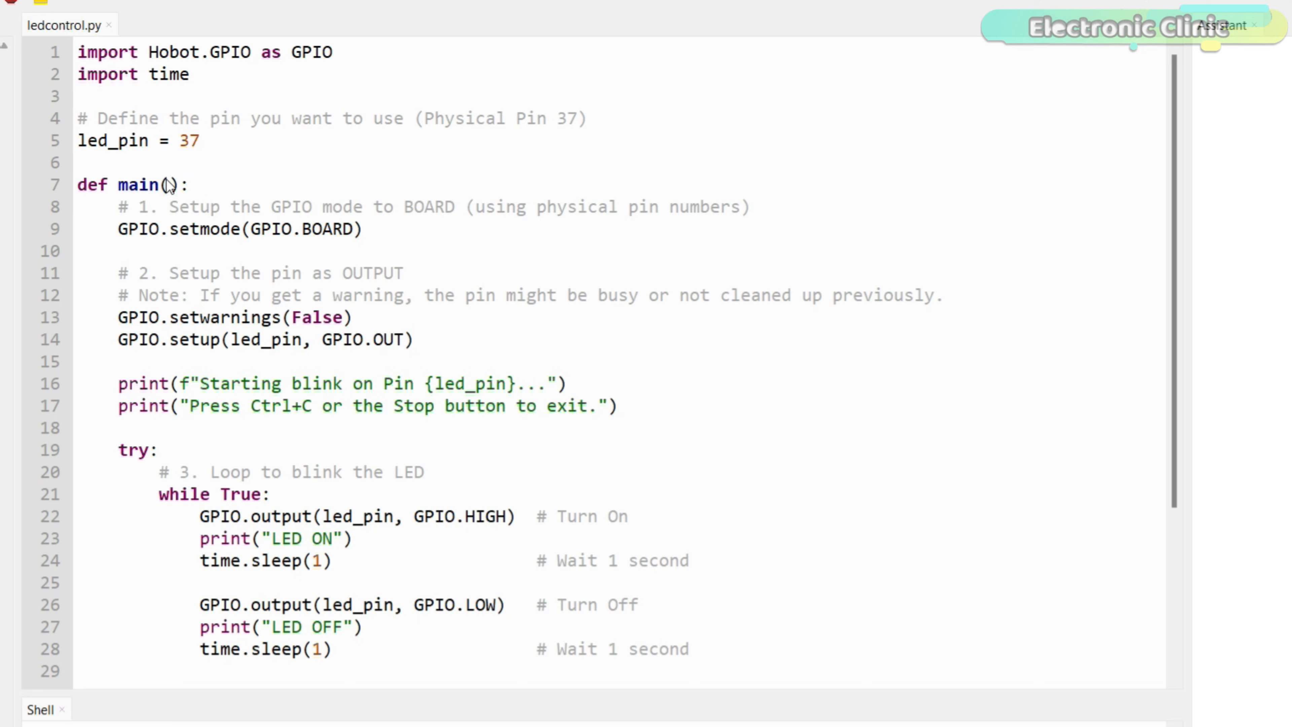
mouse_move(343, 238)
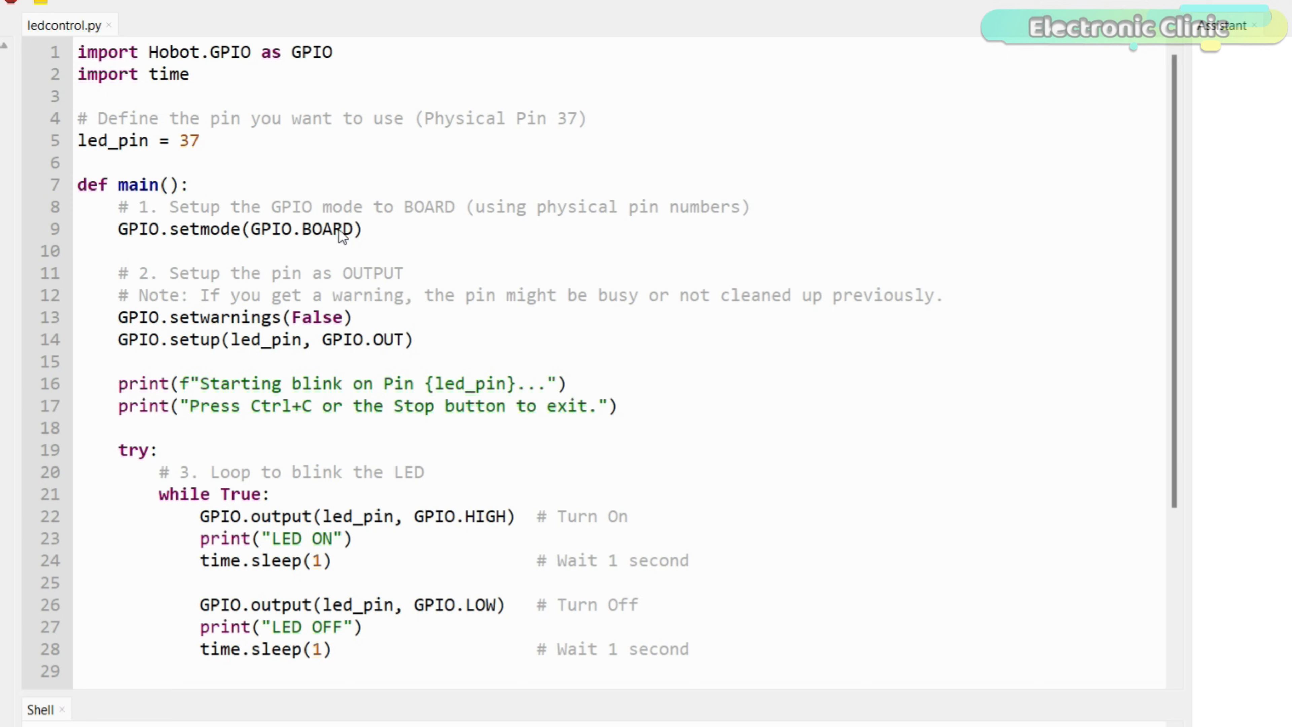
mouse_move(240, 274)
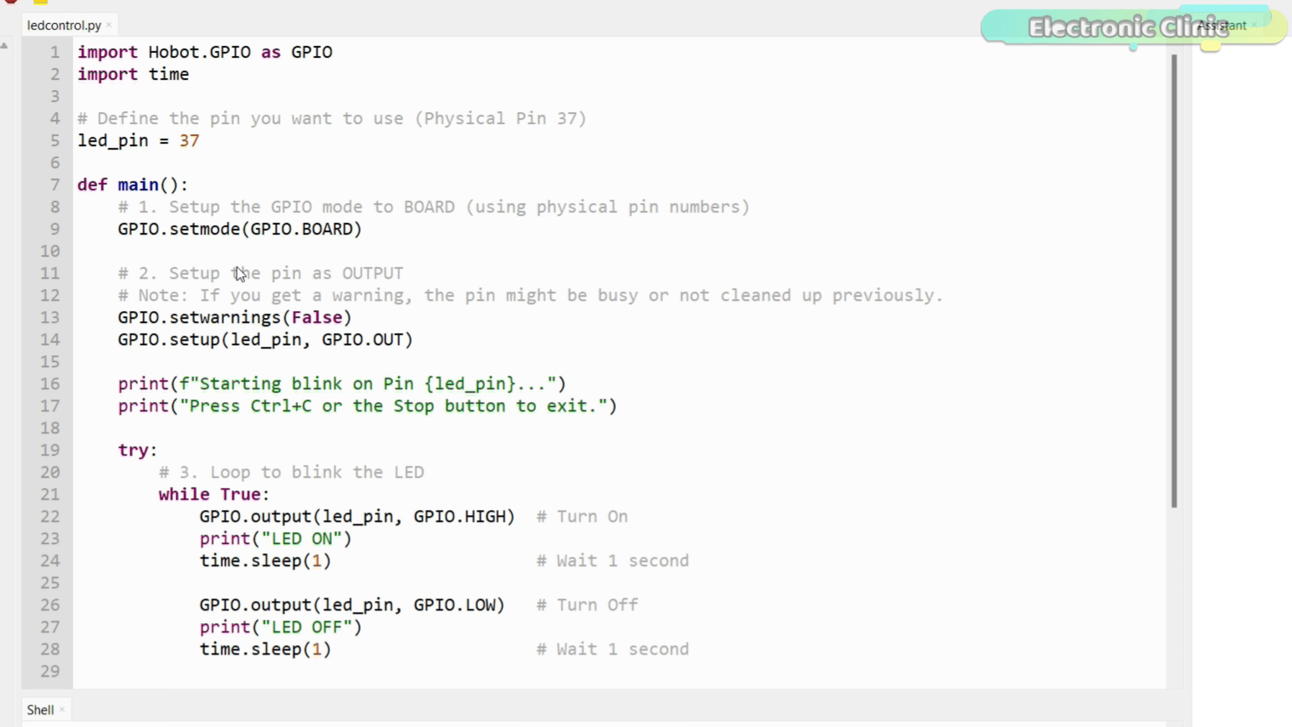
double_click(97, 52)
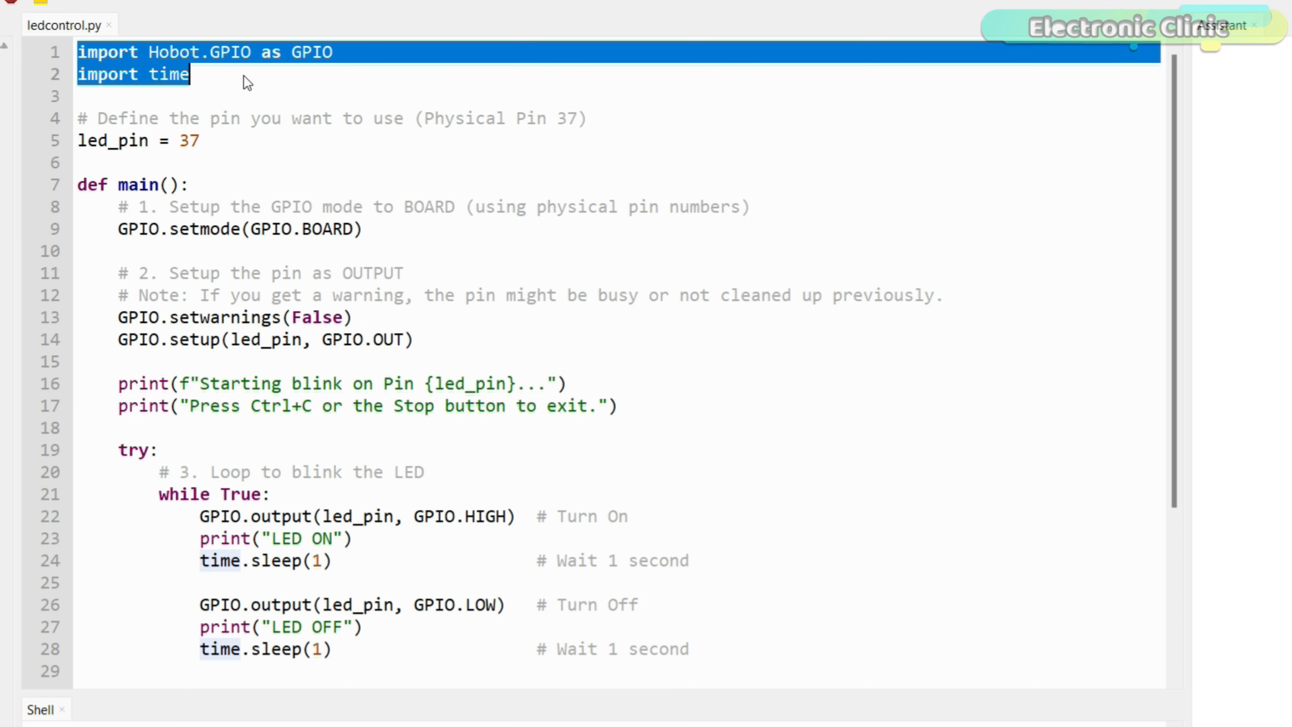
left_click(190, 51)
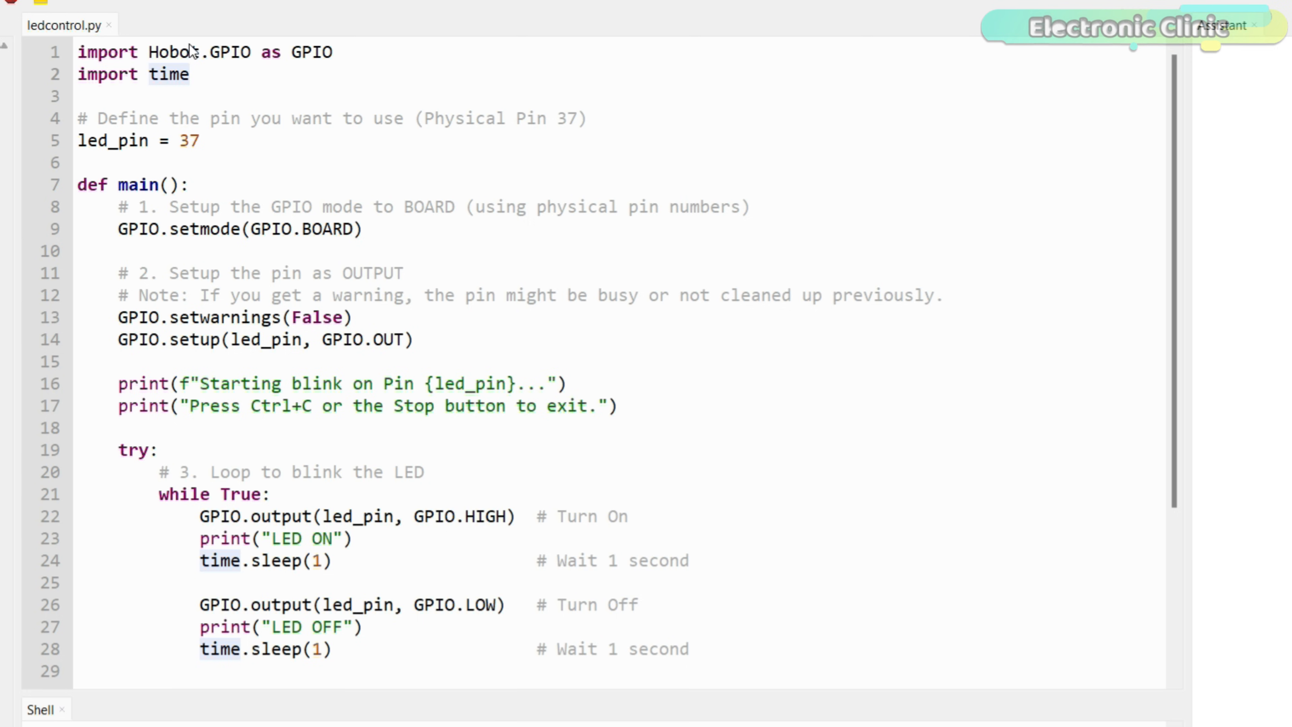
mouse_move(191, 130)
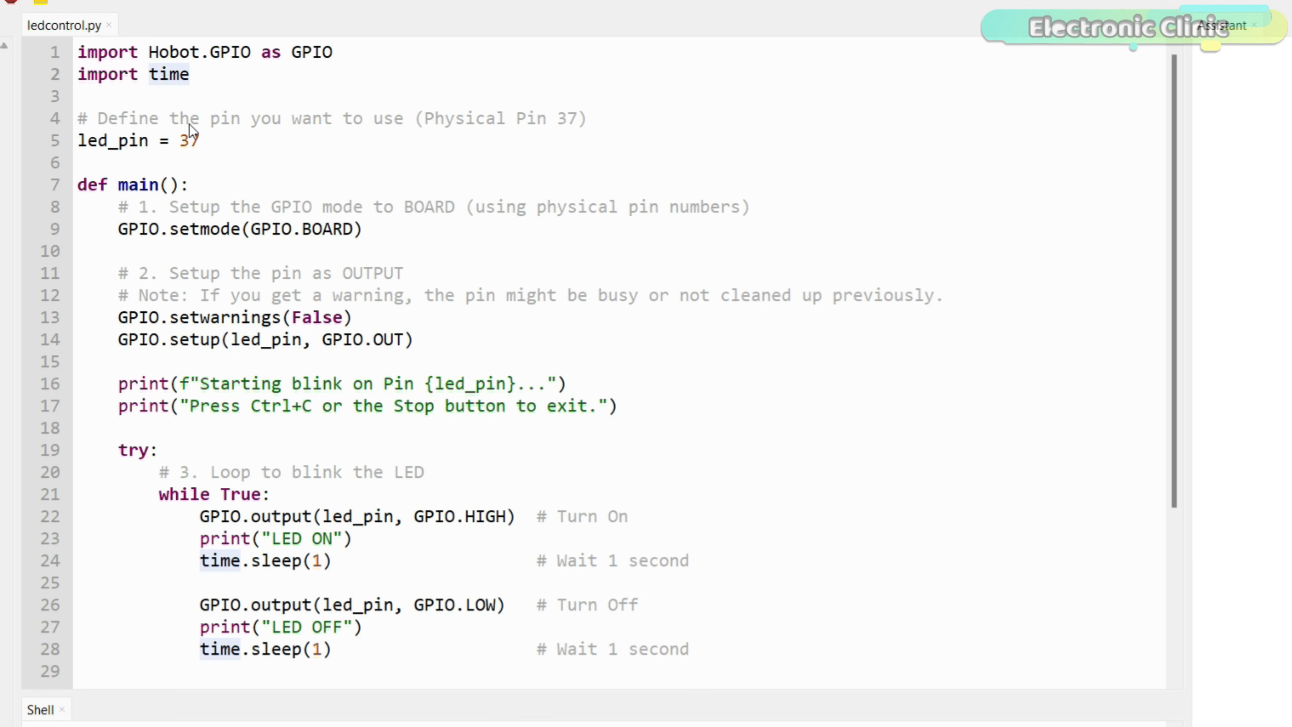
triple_click(132, 140)
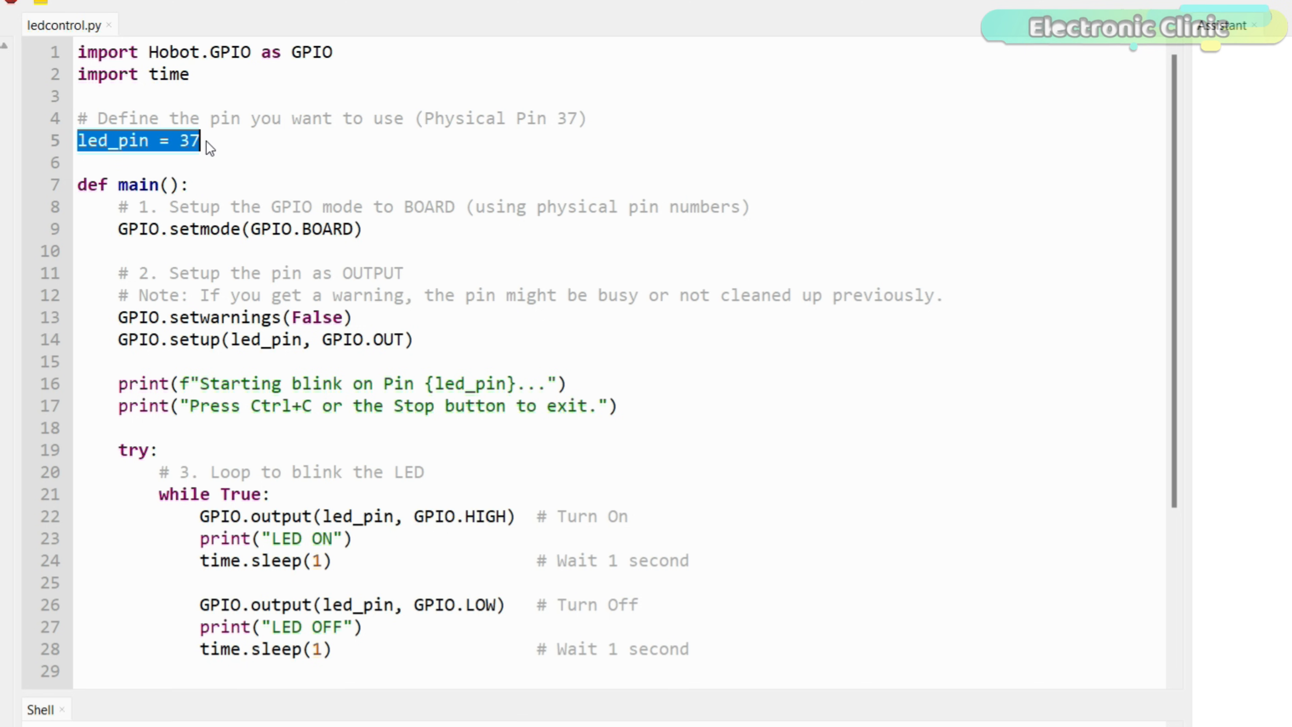
scroll("down", 3)
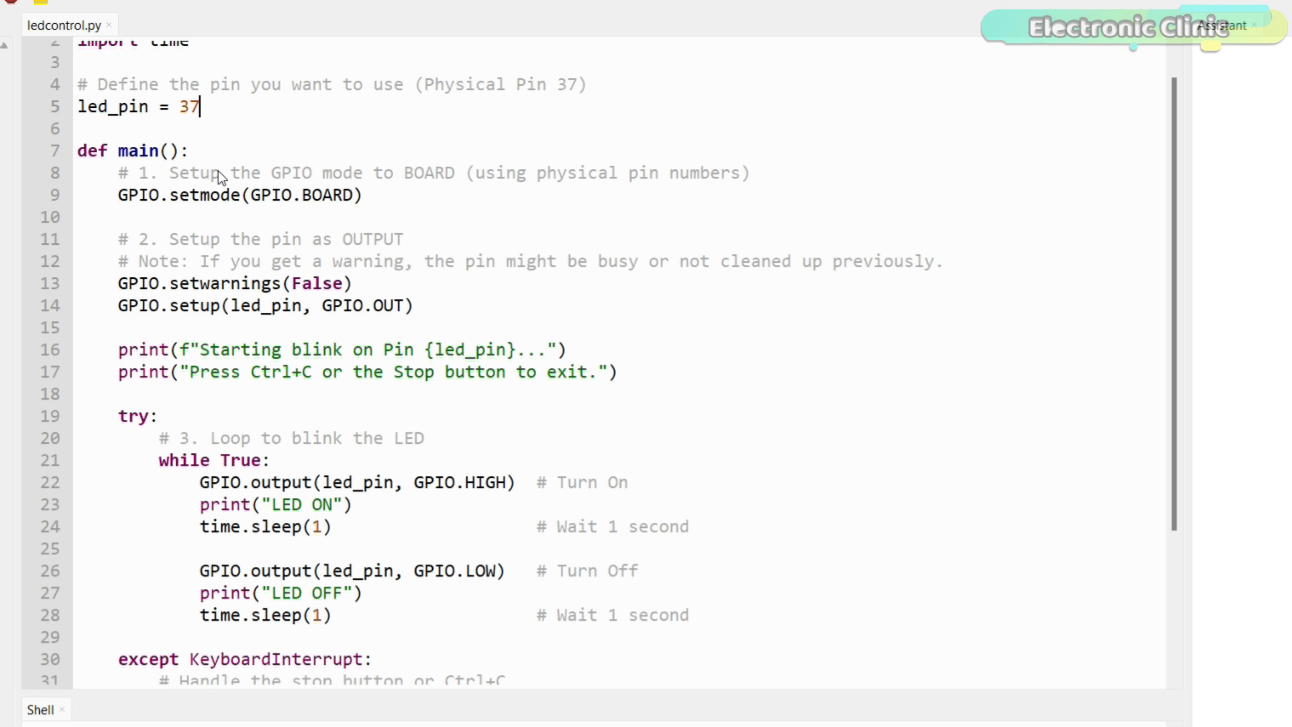
mouse_move(375, 208)
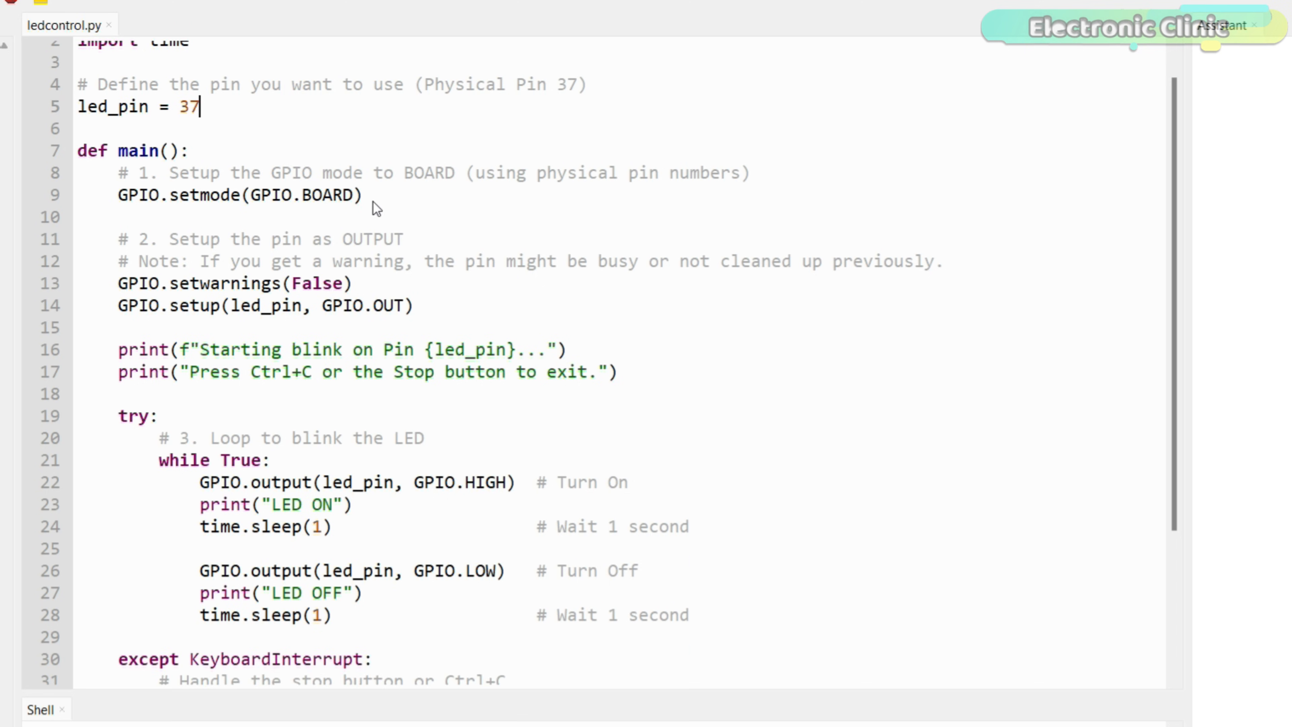
scroll("down", 3)
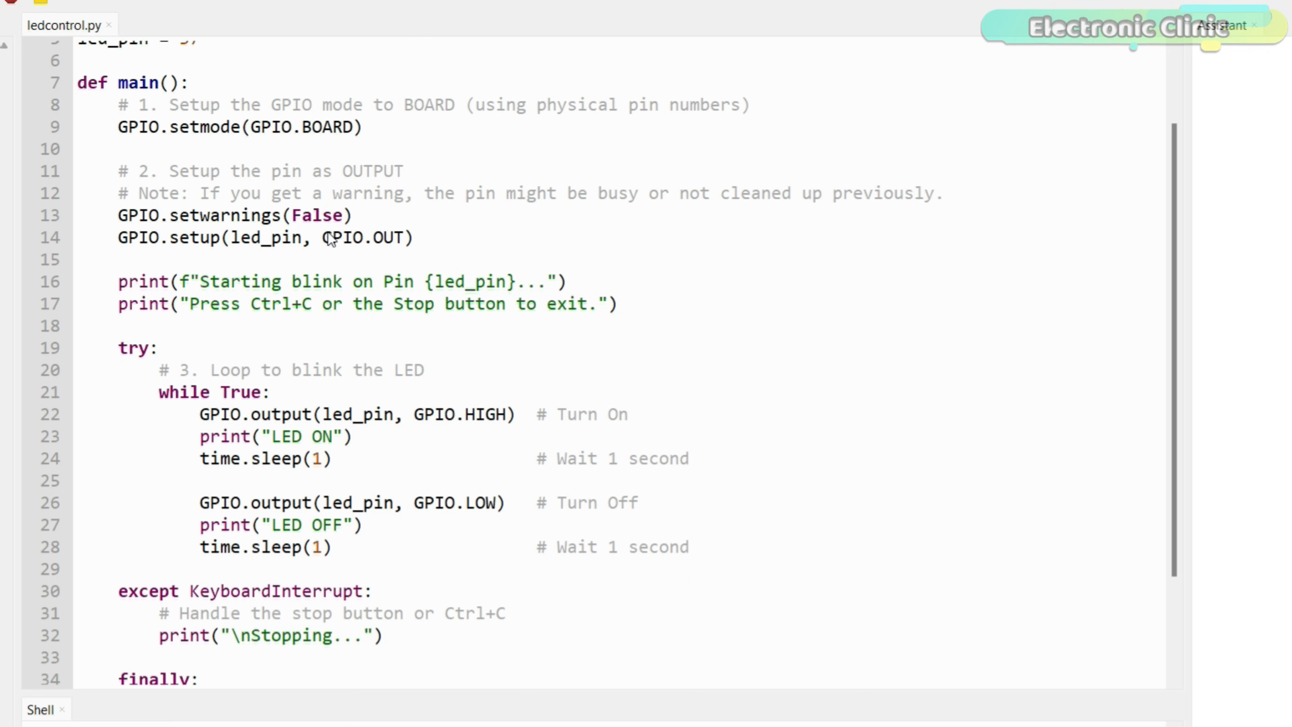
scroll("down", 3)
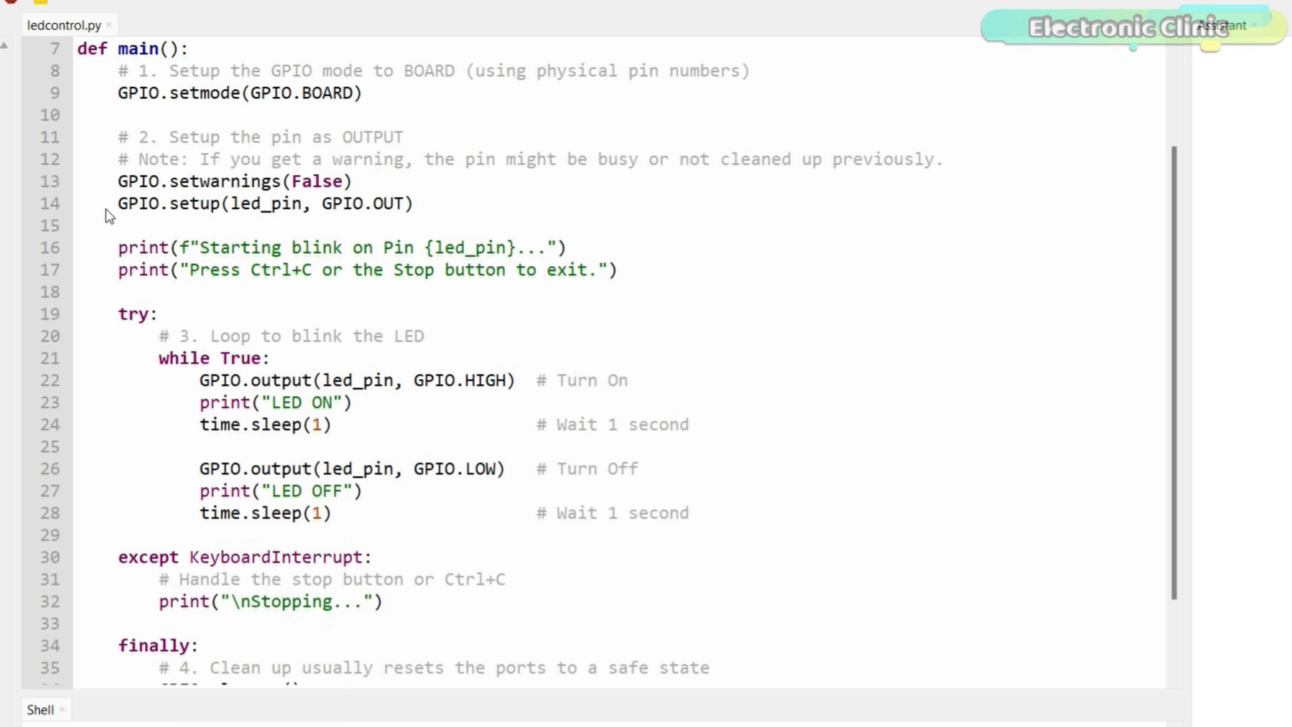
left_click(416, 203)
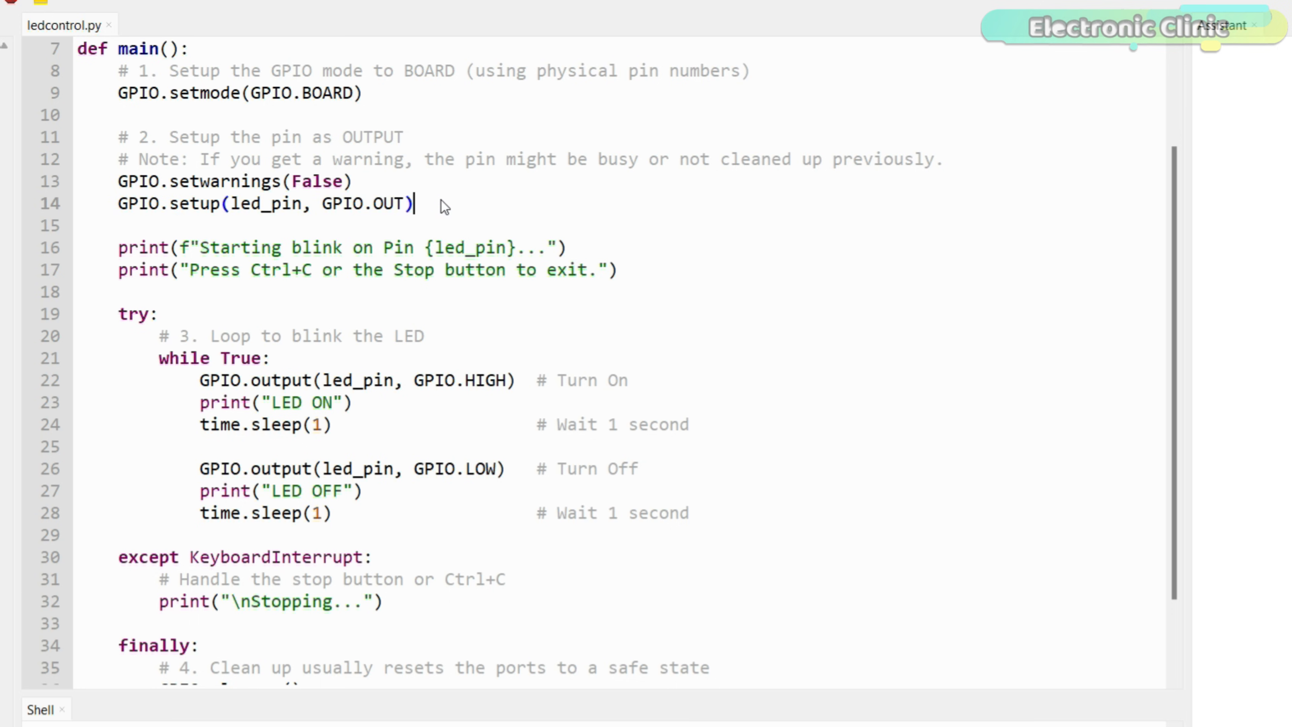
scroll("down", 3)
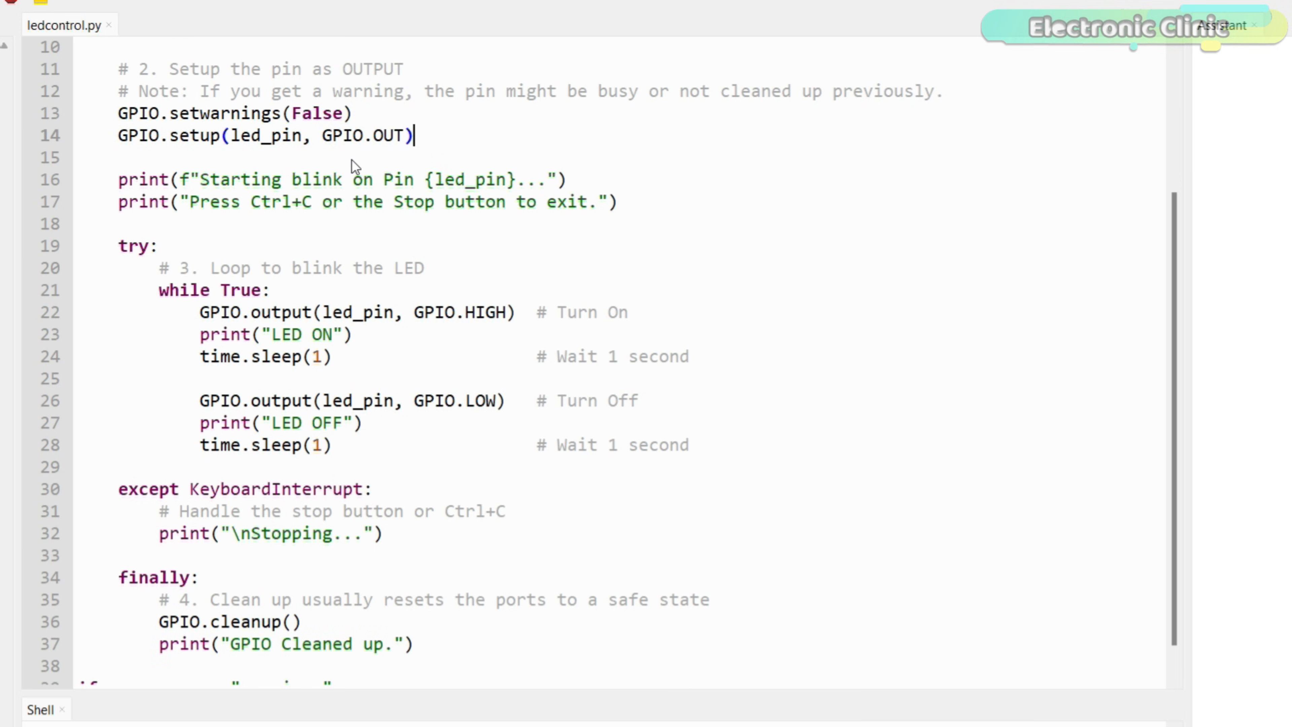
scroll("down", 3)
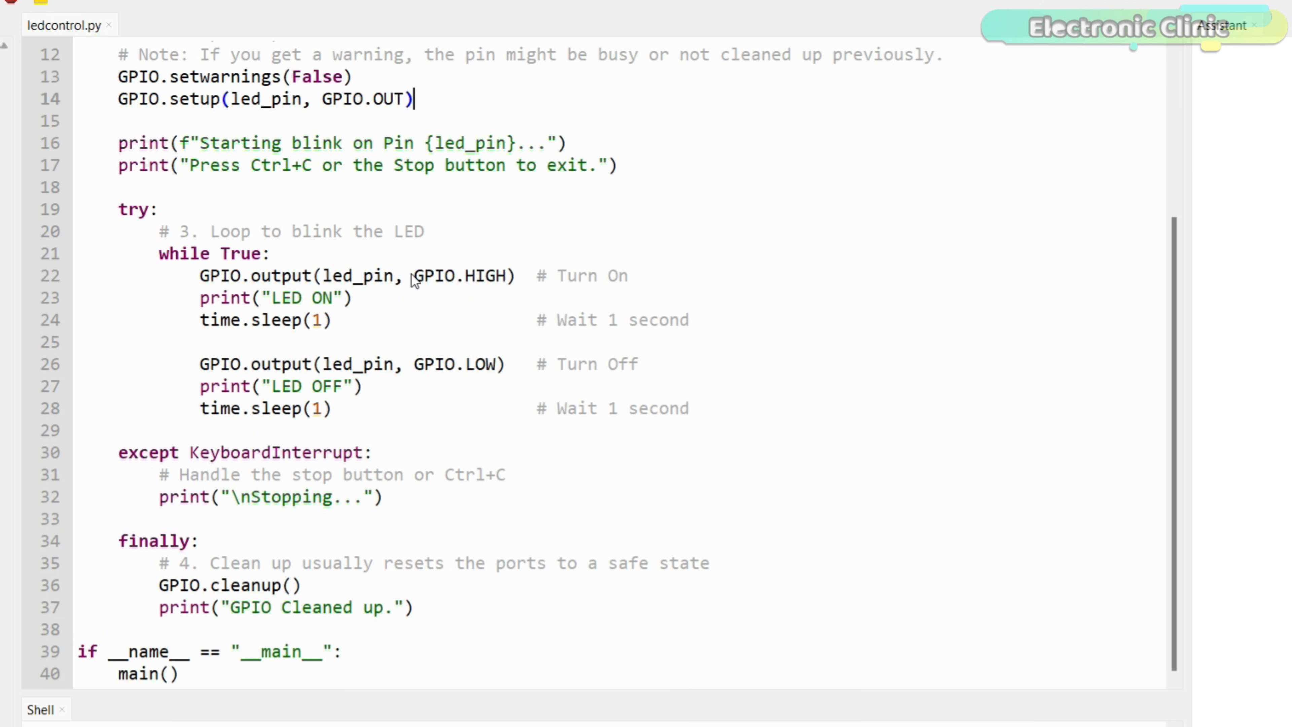
mouse_move(298, 330)
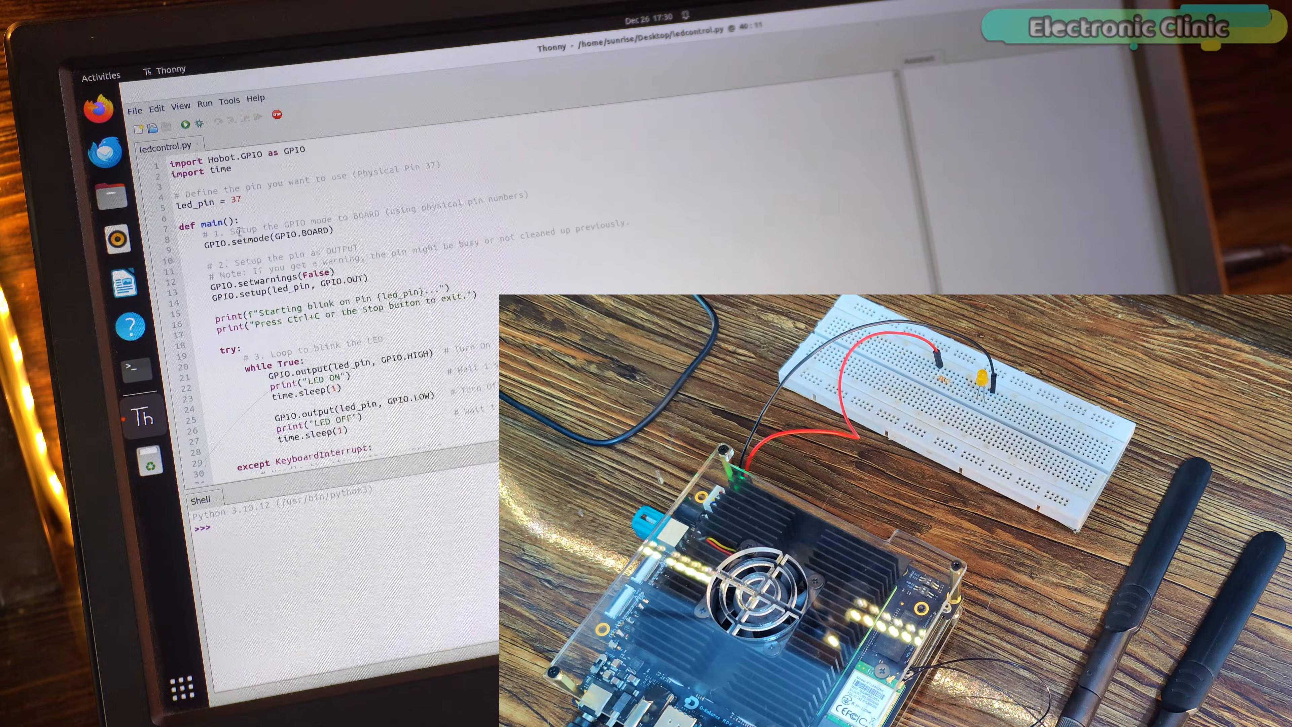
Run ledcontrol.py so the breadboard LED on pin 37 blinks.
left_click(186, 128)
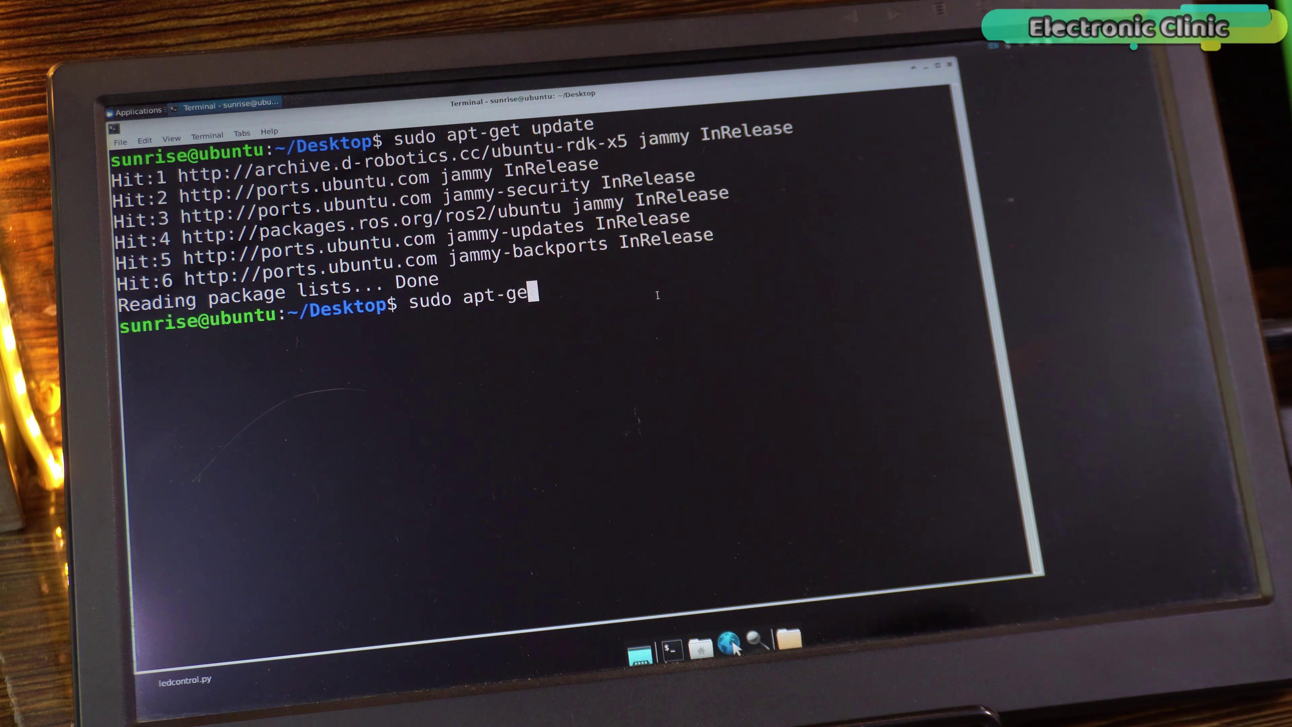
Install python3-pyqt5 with apt-get, then launch Qt Designer via the designer command.
type("t install")
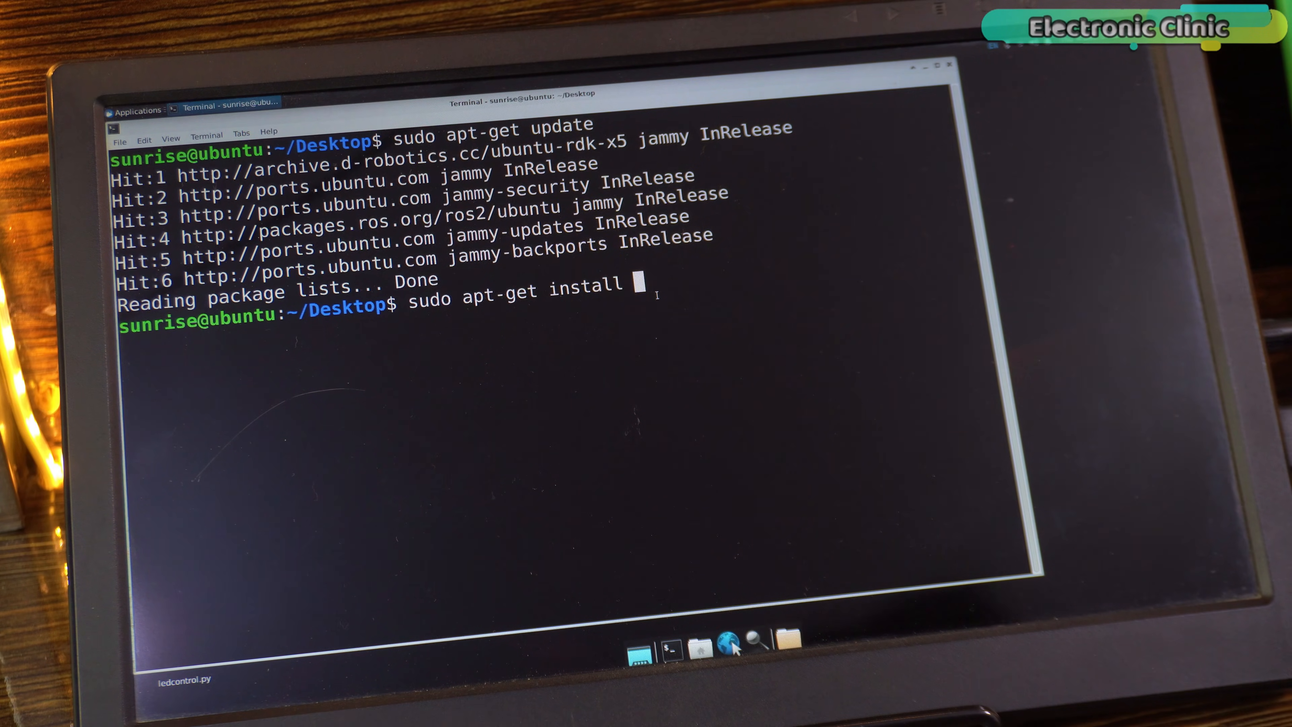
type("python3-")
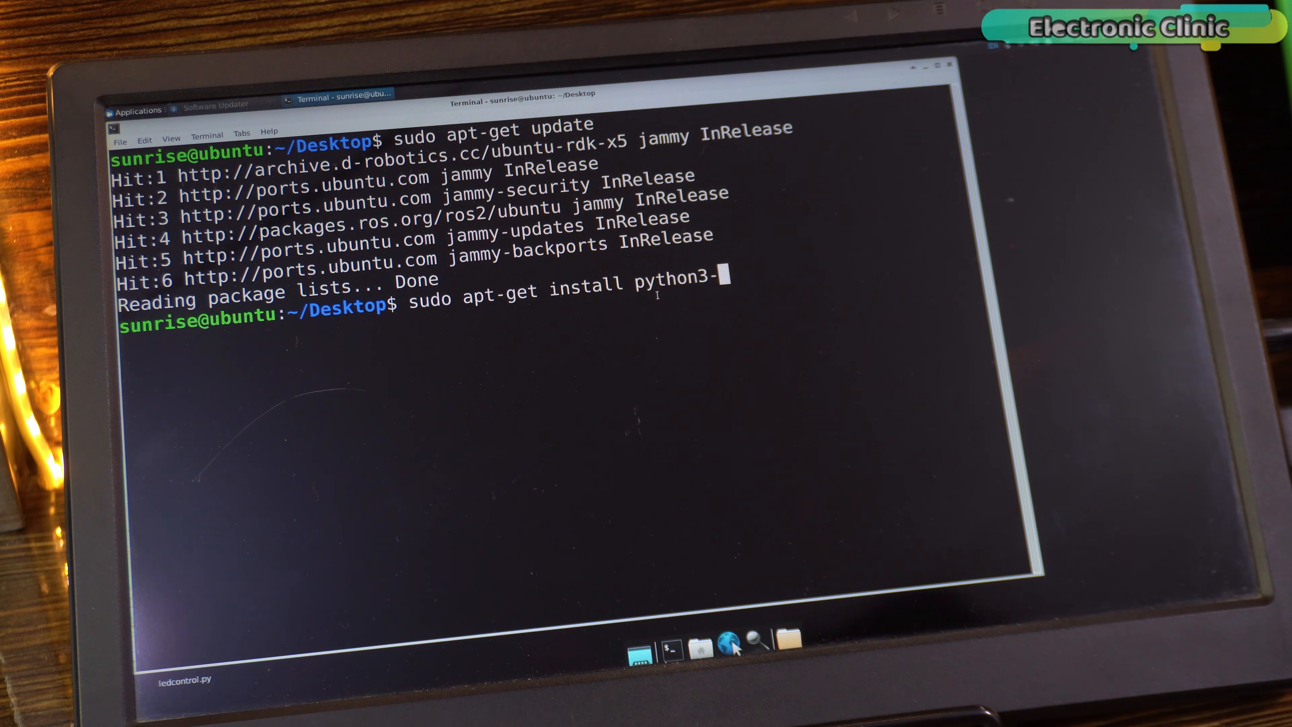
type("pyqt5")
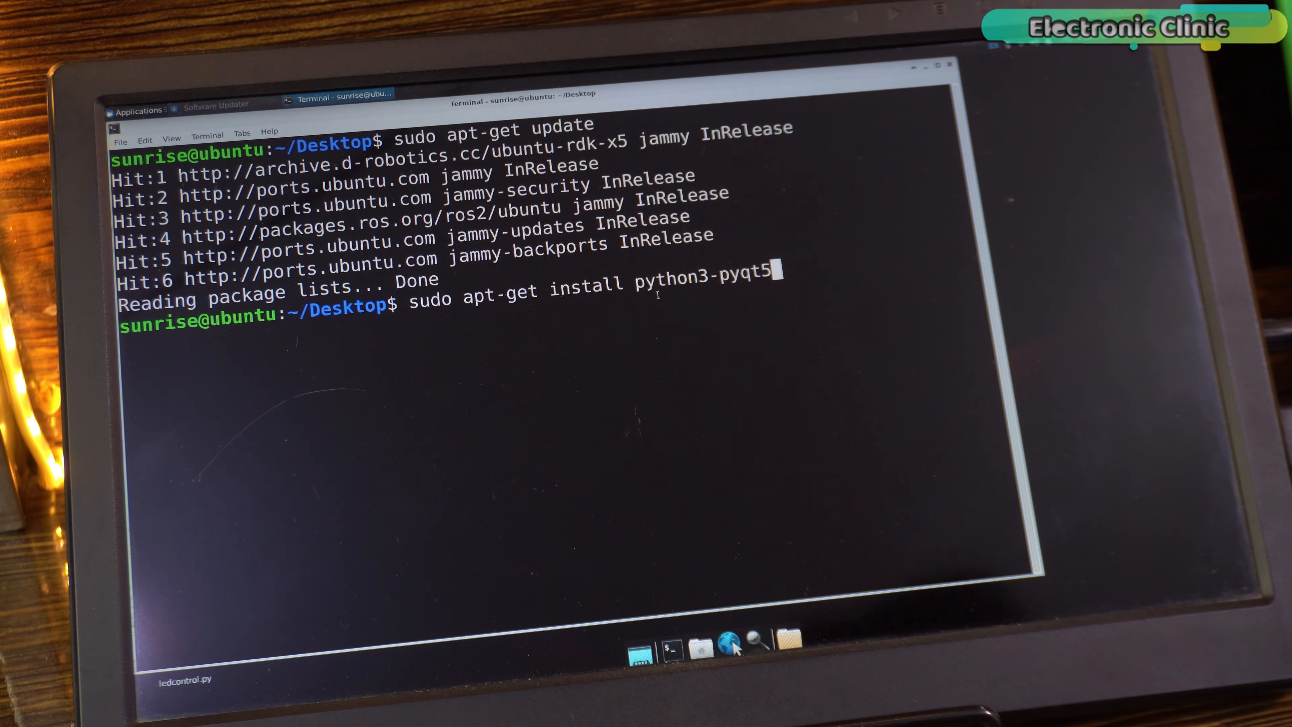
key("Return")
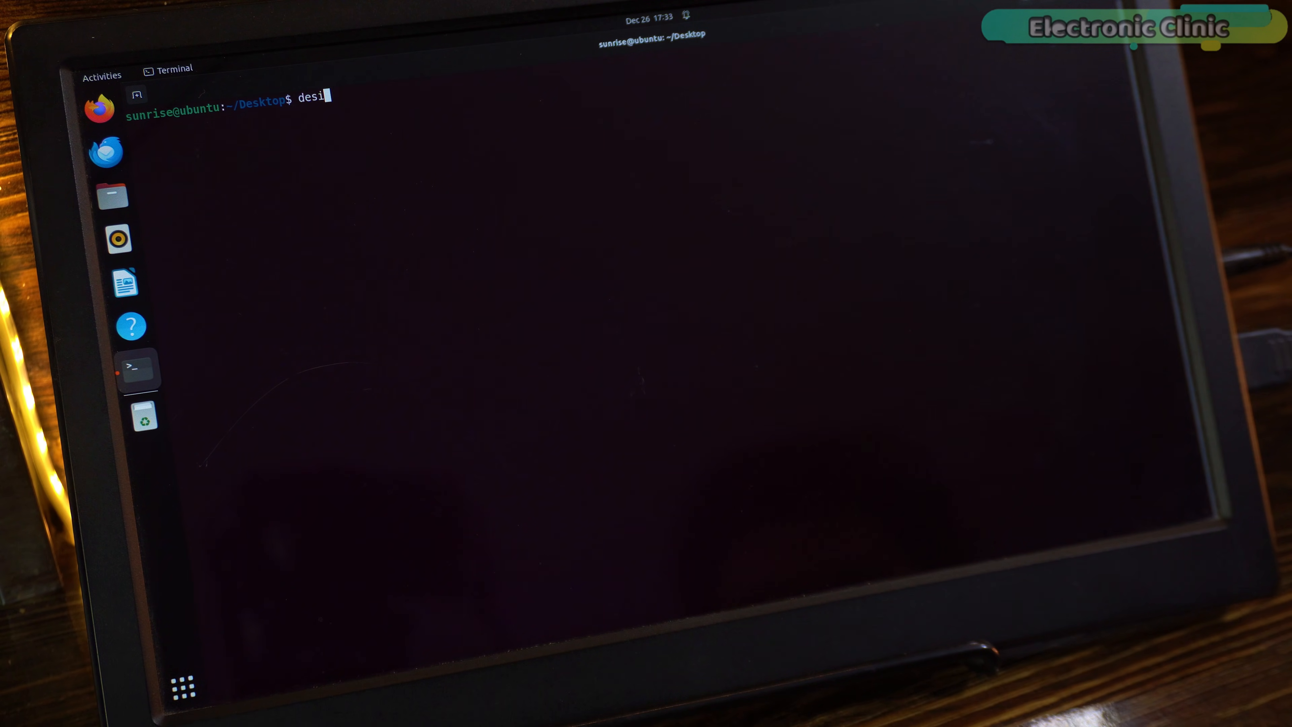
type("gner")
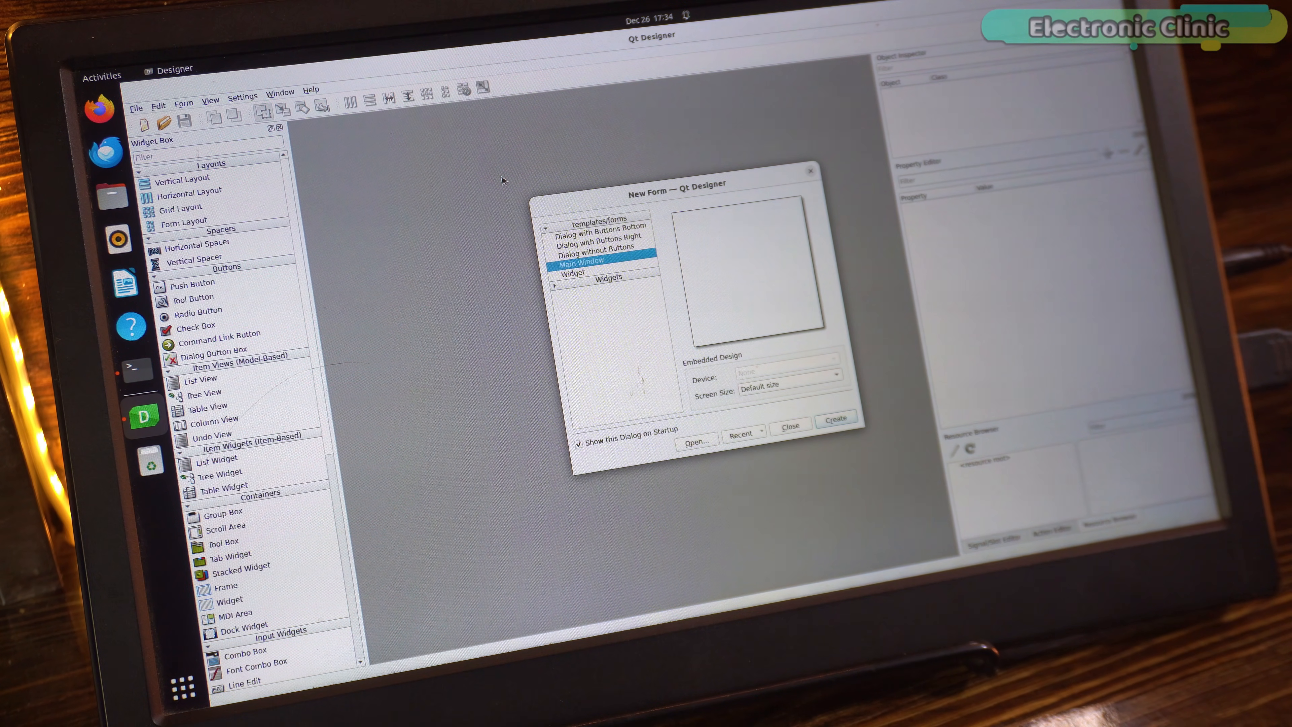
mouse_move(618, 268)
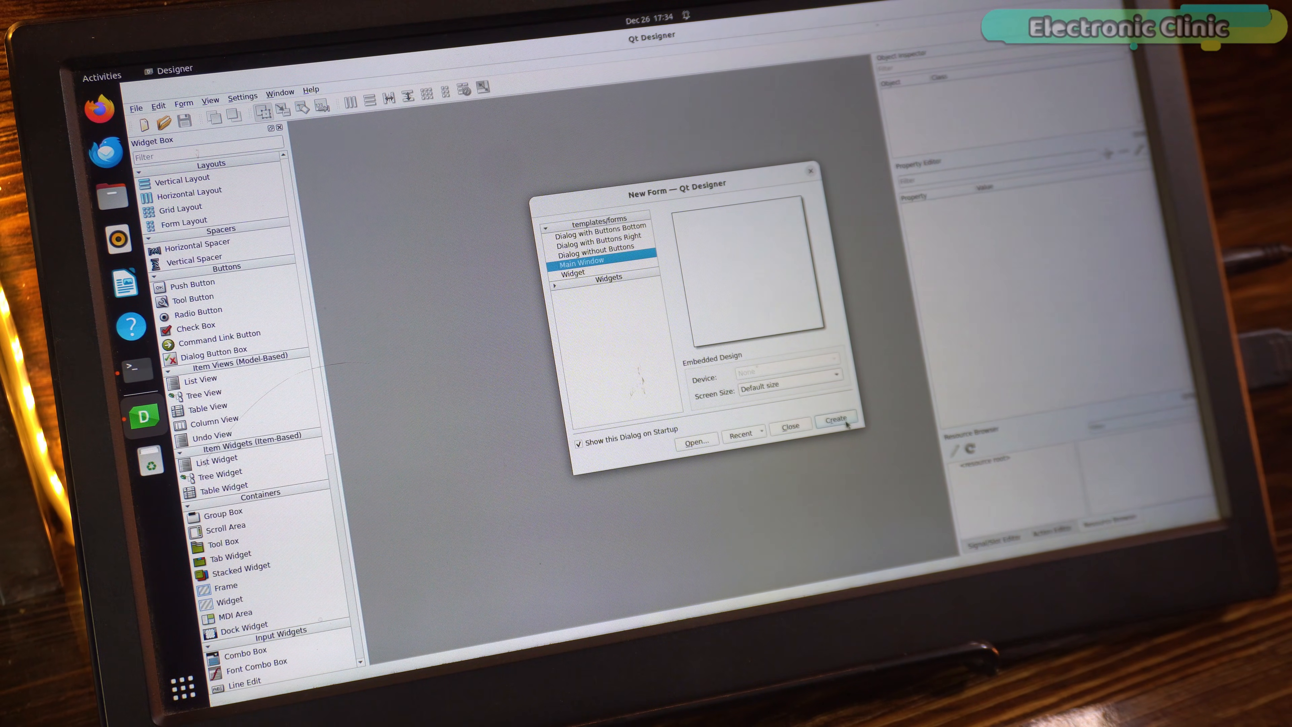
Create the blank Main Window form and browse the Widget Box input and display widgets.
left_click(833, 419)
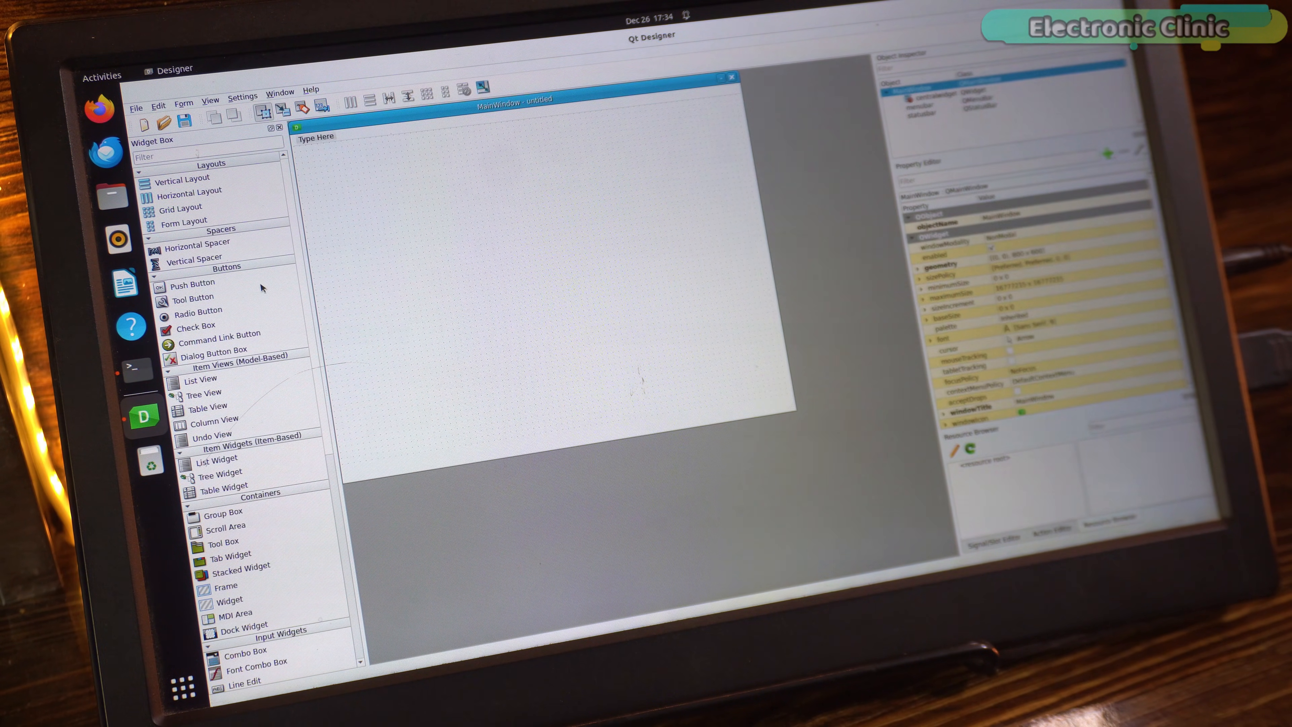
scroll("down", 3)
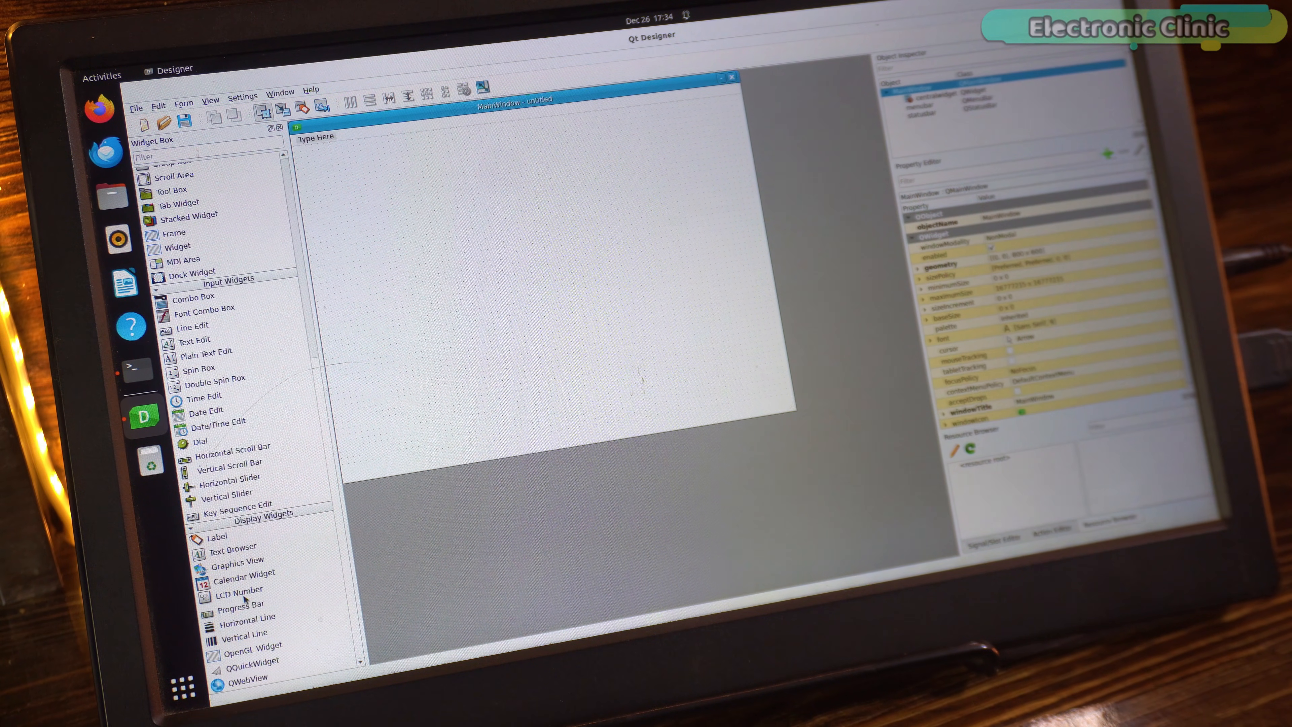
mouse_move(258, 355)
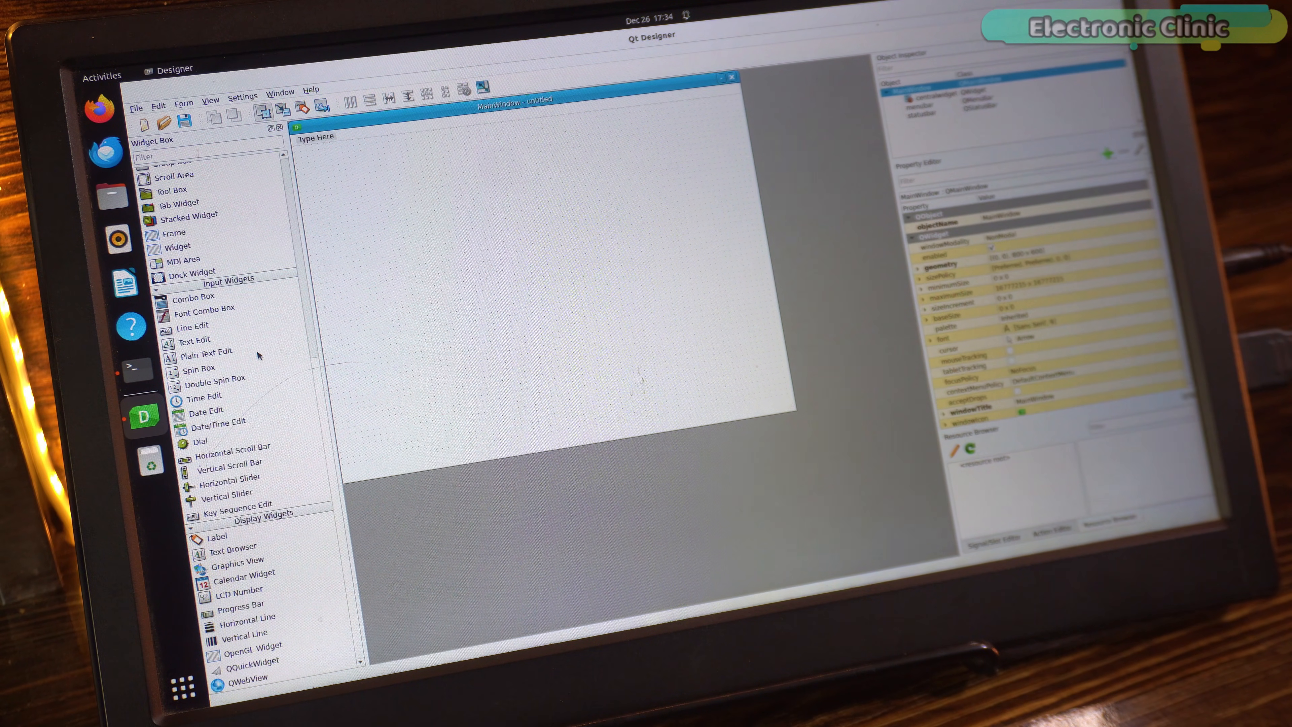
scroll("up", 3)
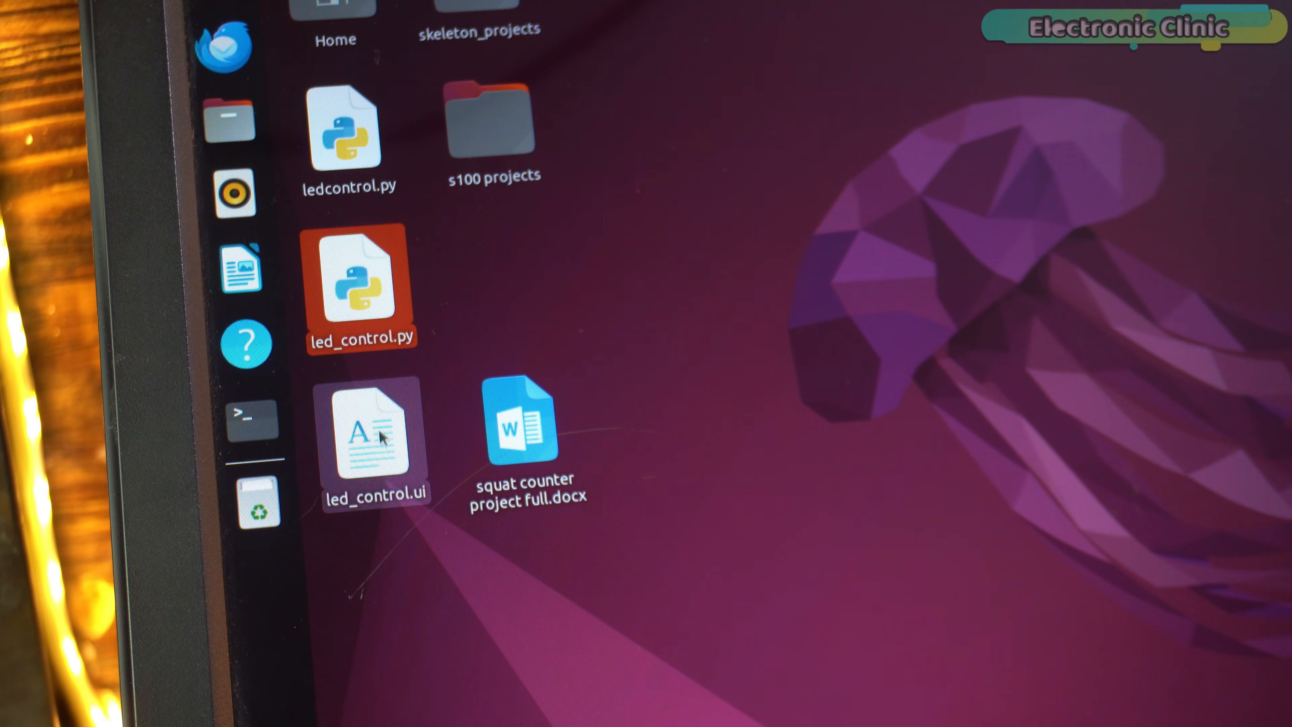
Load led_control.py in Thonny and highlight the uic.loadUi call on line 20.
double_click(361, 287)
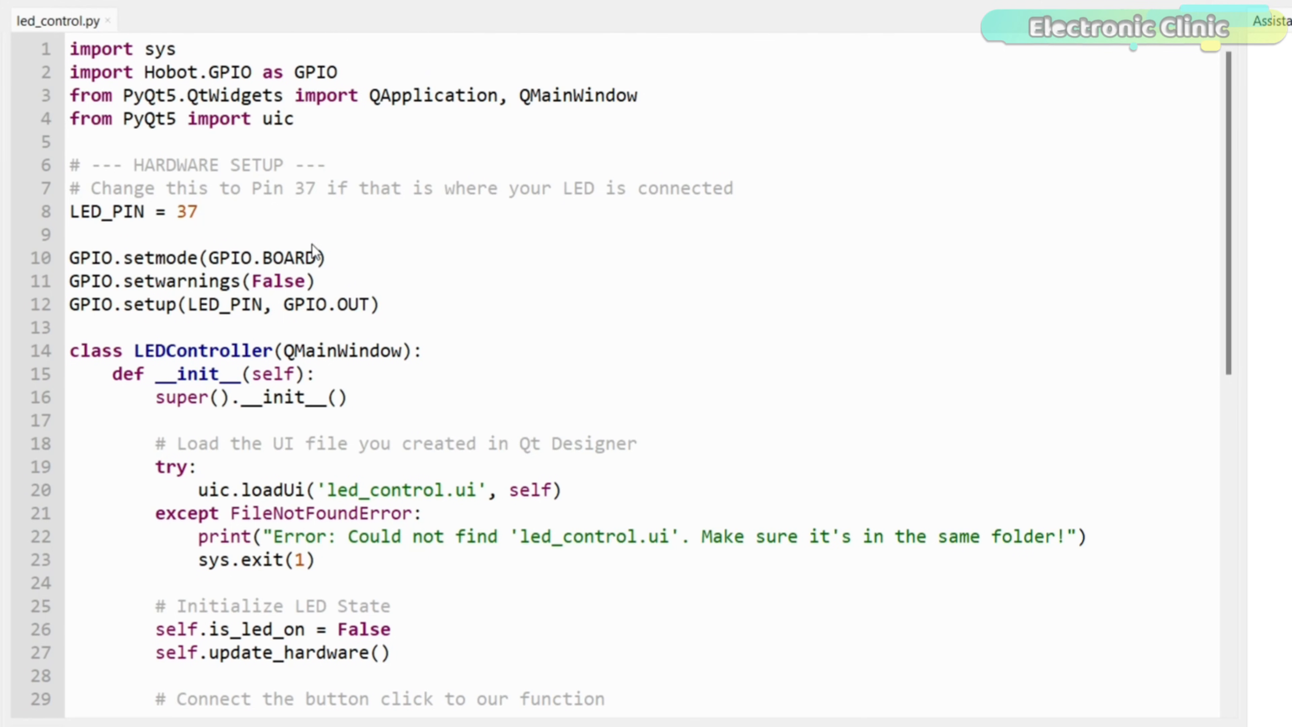
mouse_move(394, 237)
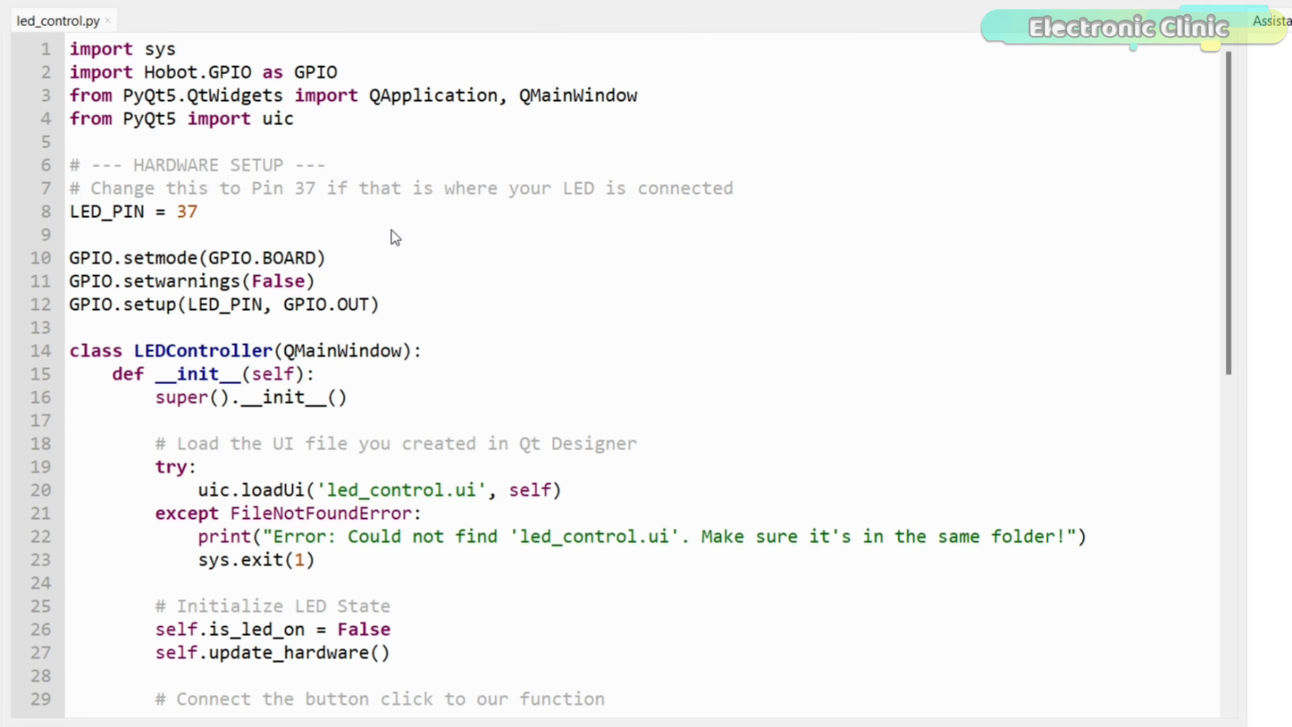
mouse_move(440, 294)
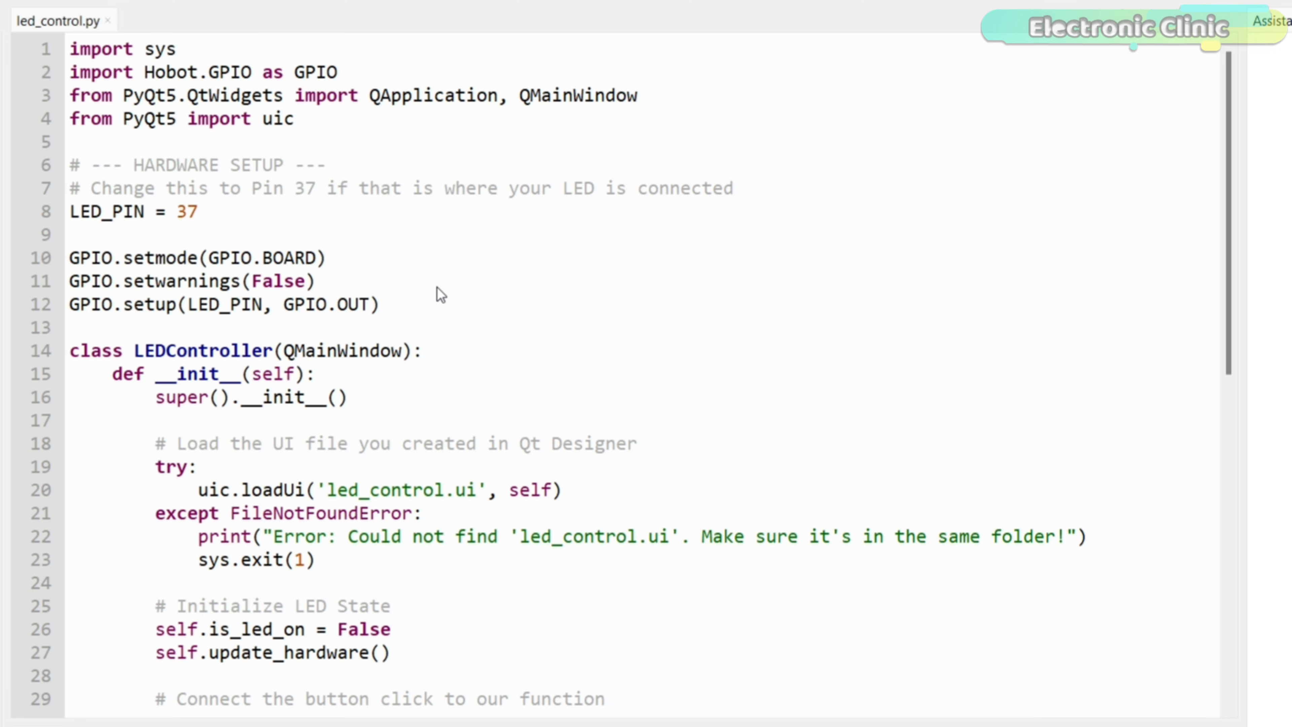
scroll("down", 3)
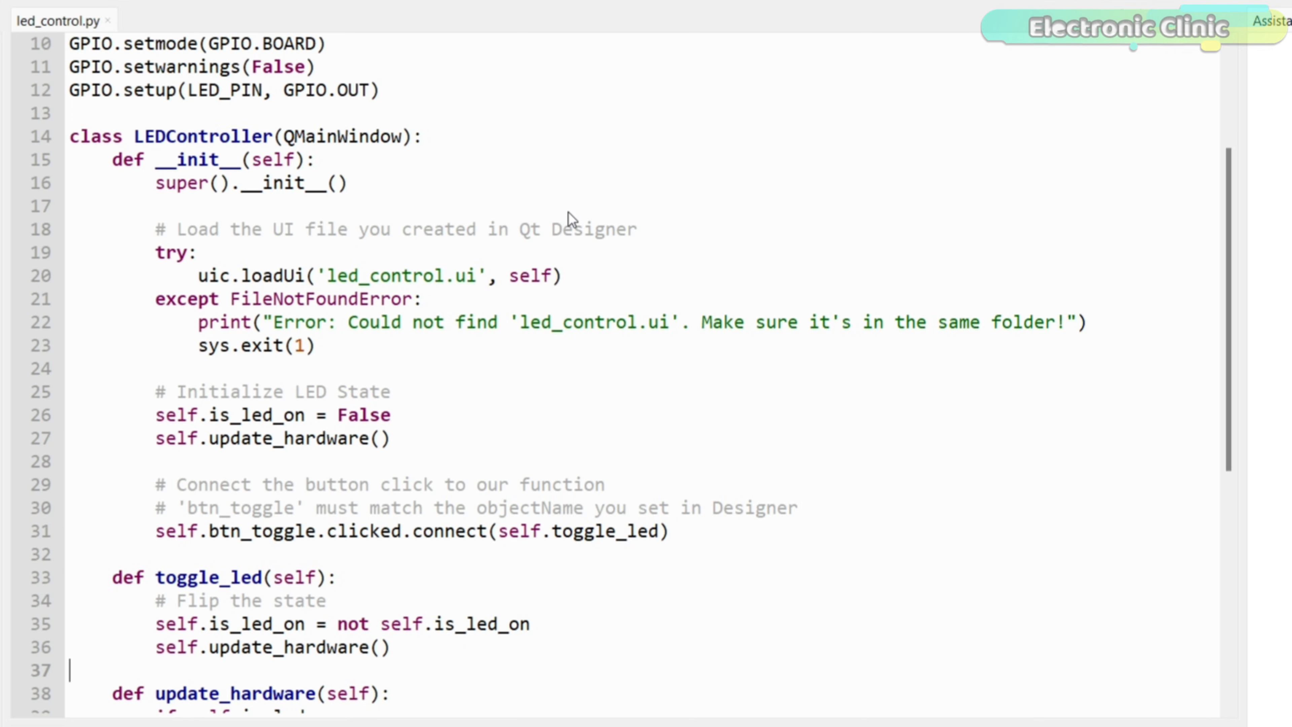
scroll("down", 3)
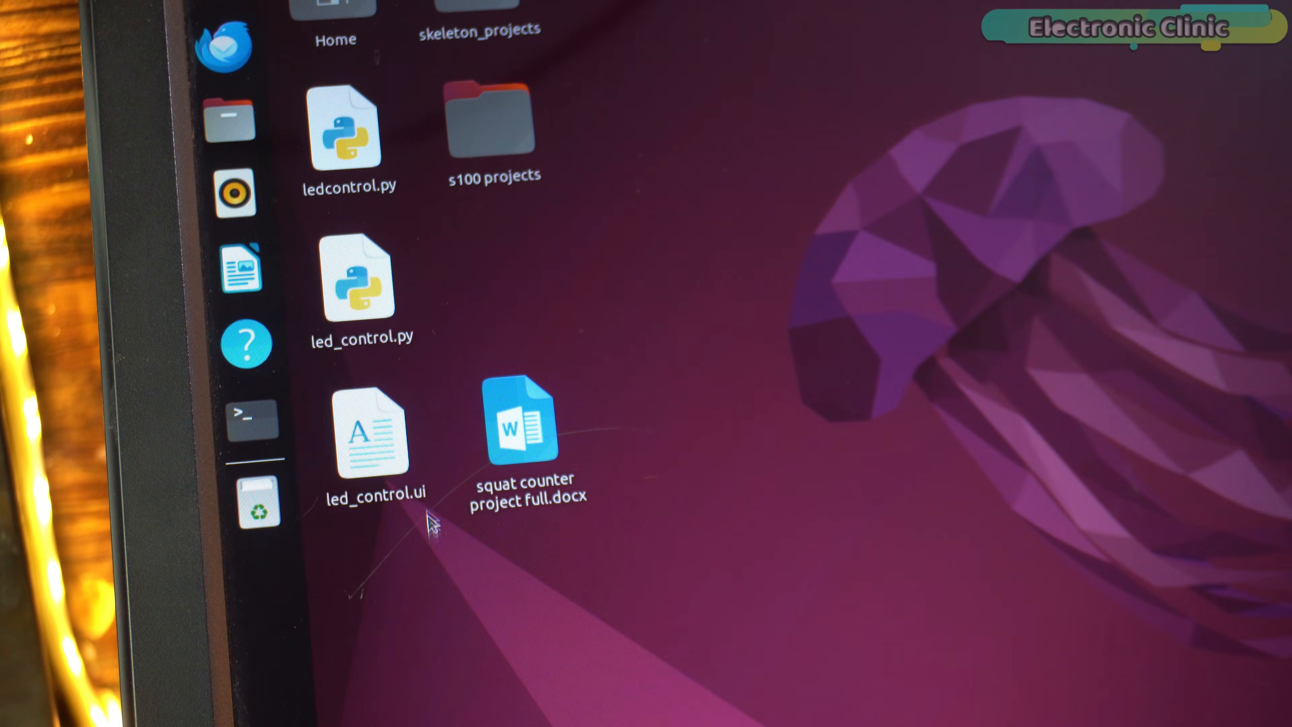
double_click(361, 282)
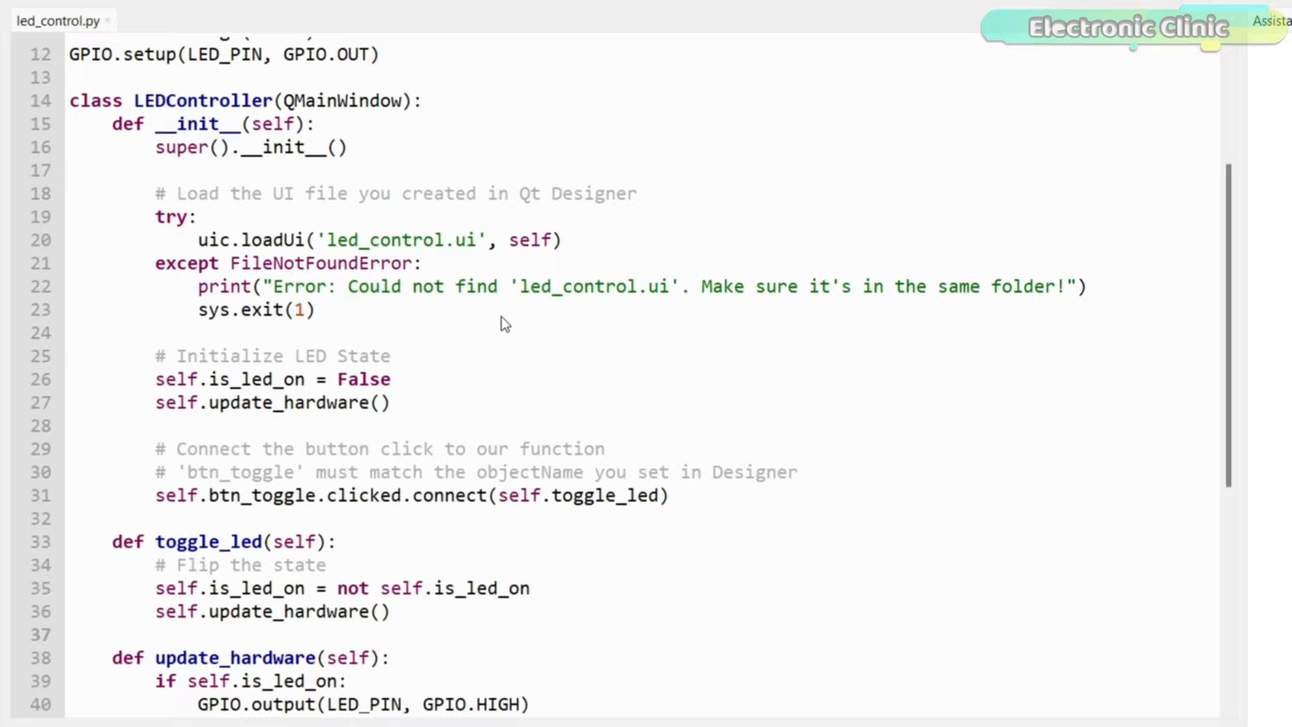
mouse_move(198, 265)
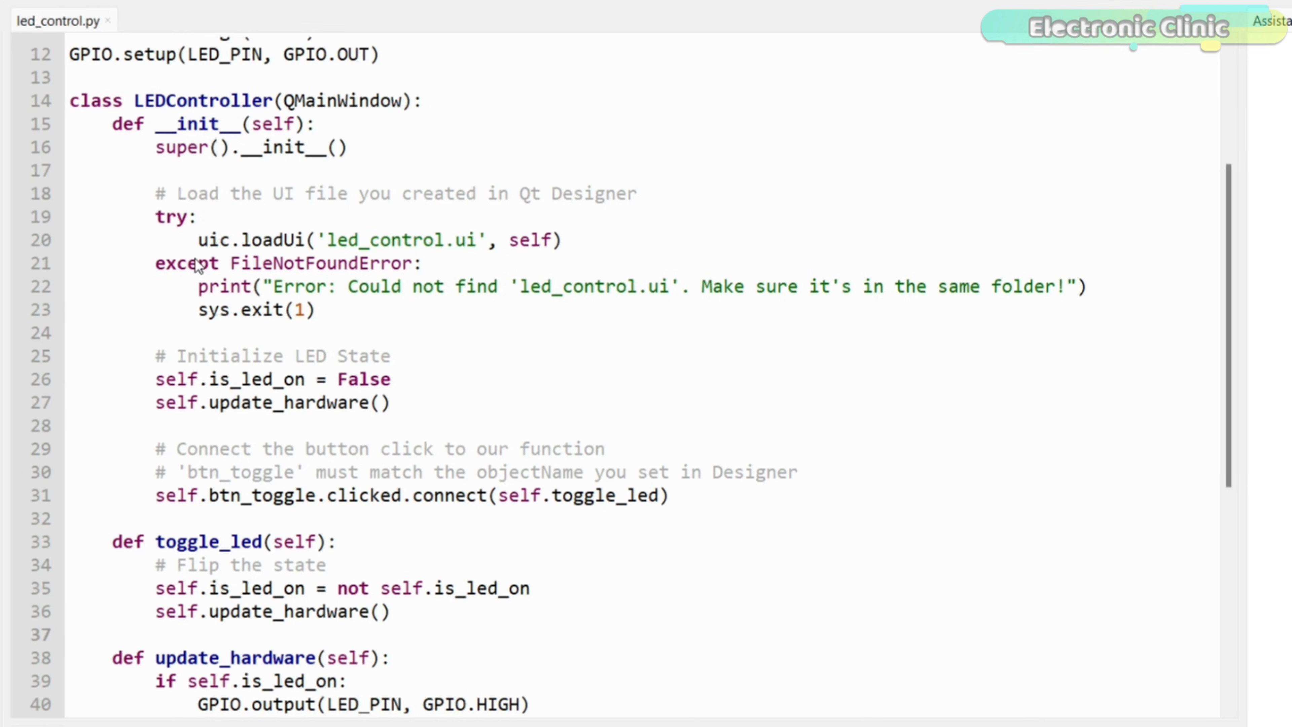
double_click(212, 239)
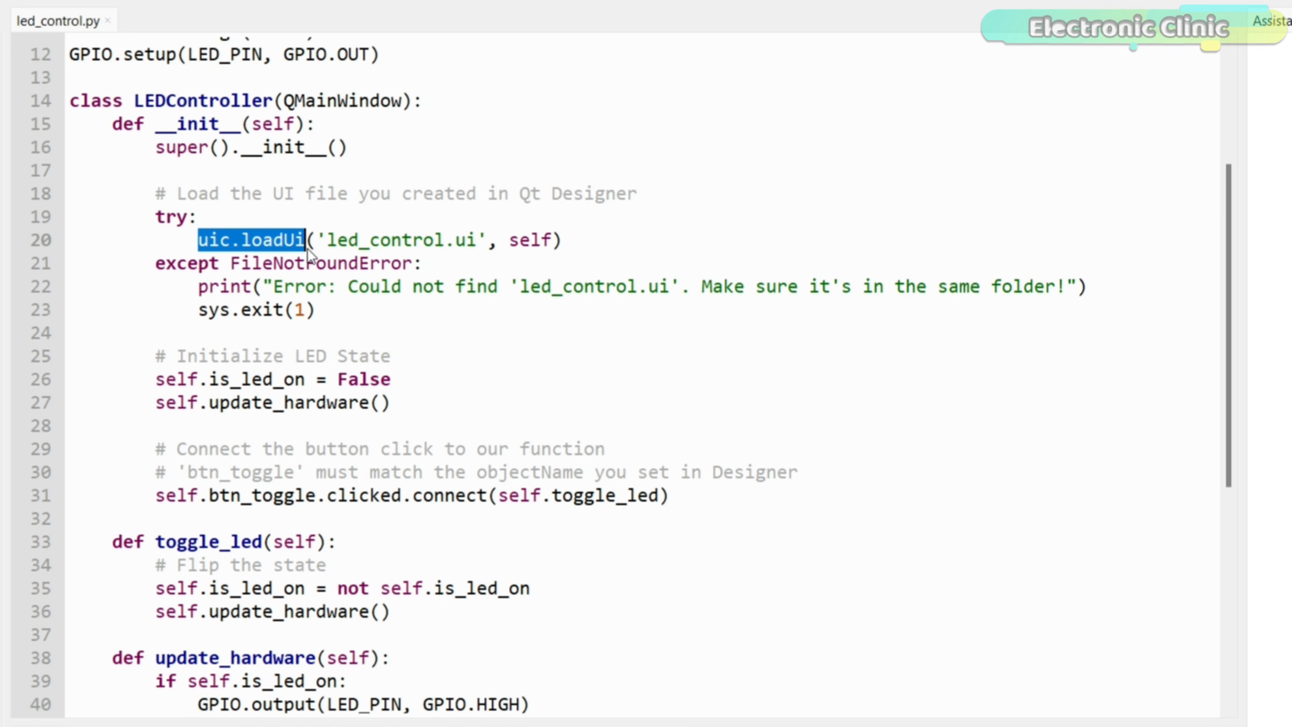
mouse_move(367, 238)
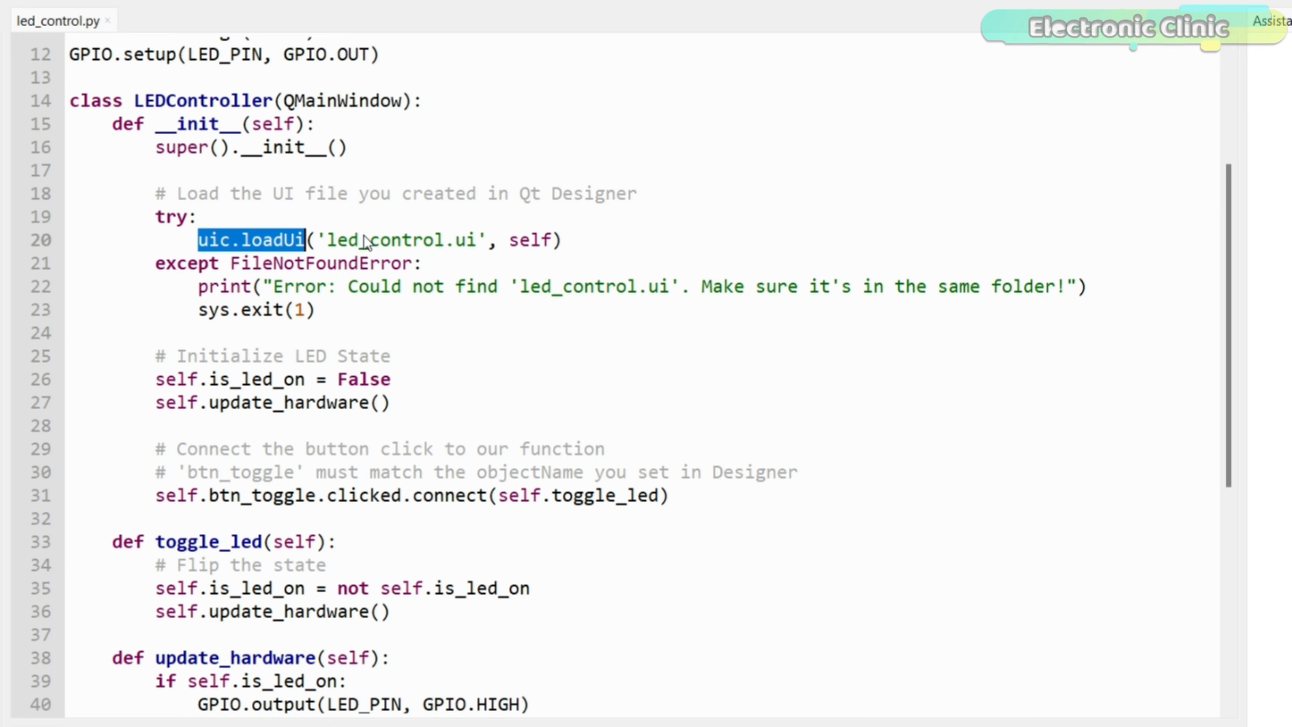
mouse_move(330, 265)
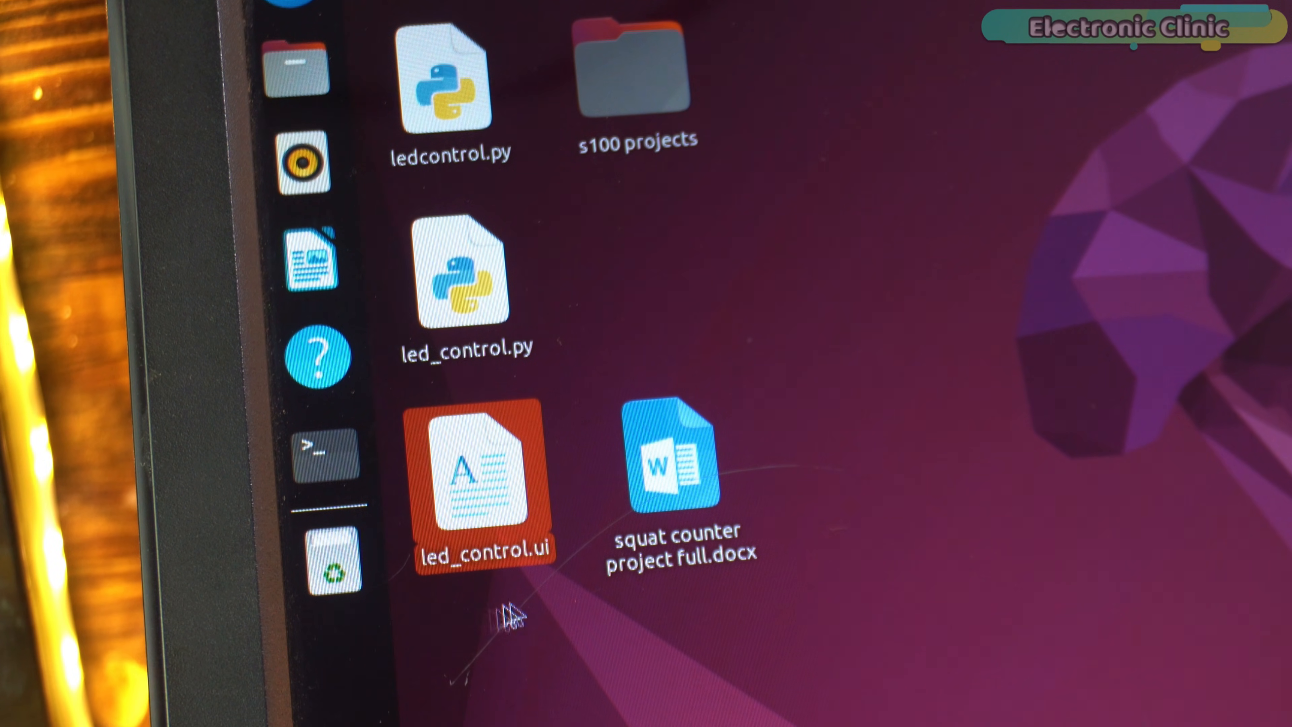
double_click(466, 276)
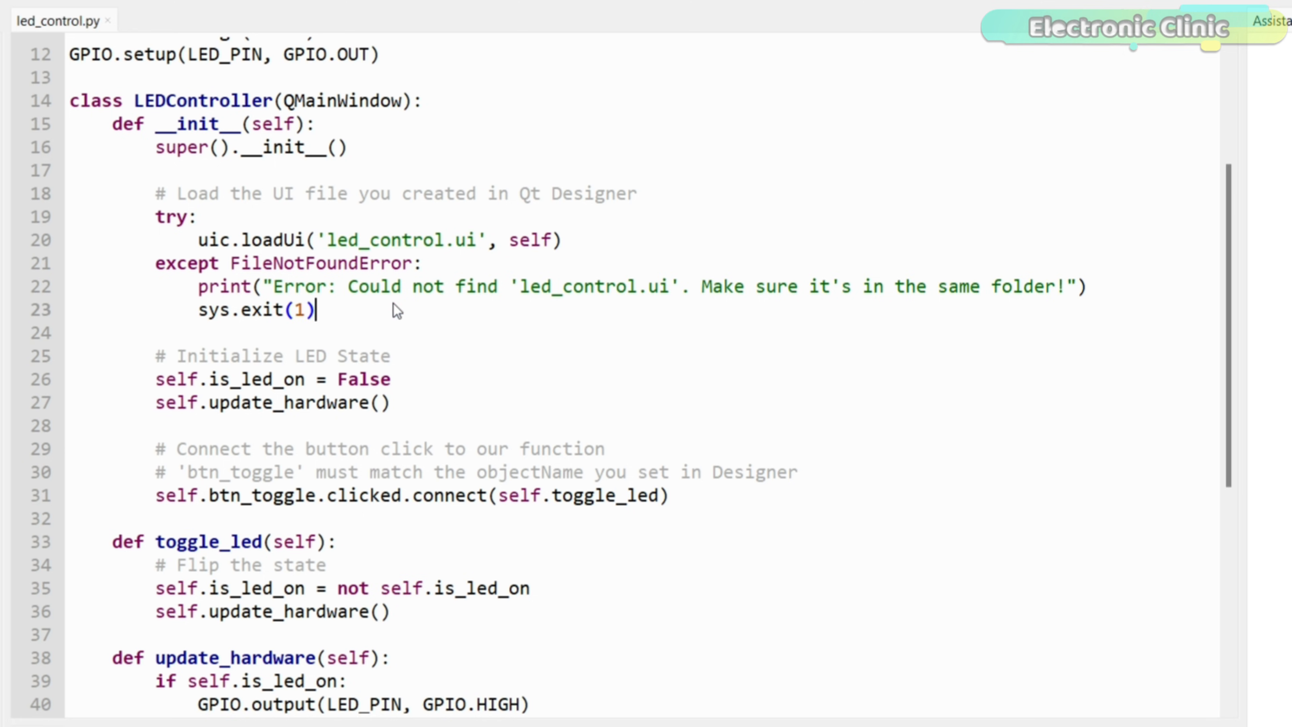
Read through the rest of led_control.py, highlighting the lbl_status name on line 42.
scroll("down", 3)
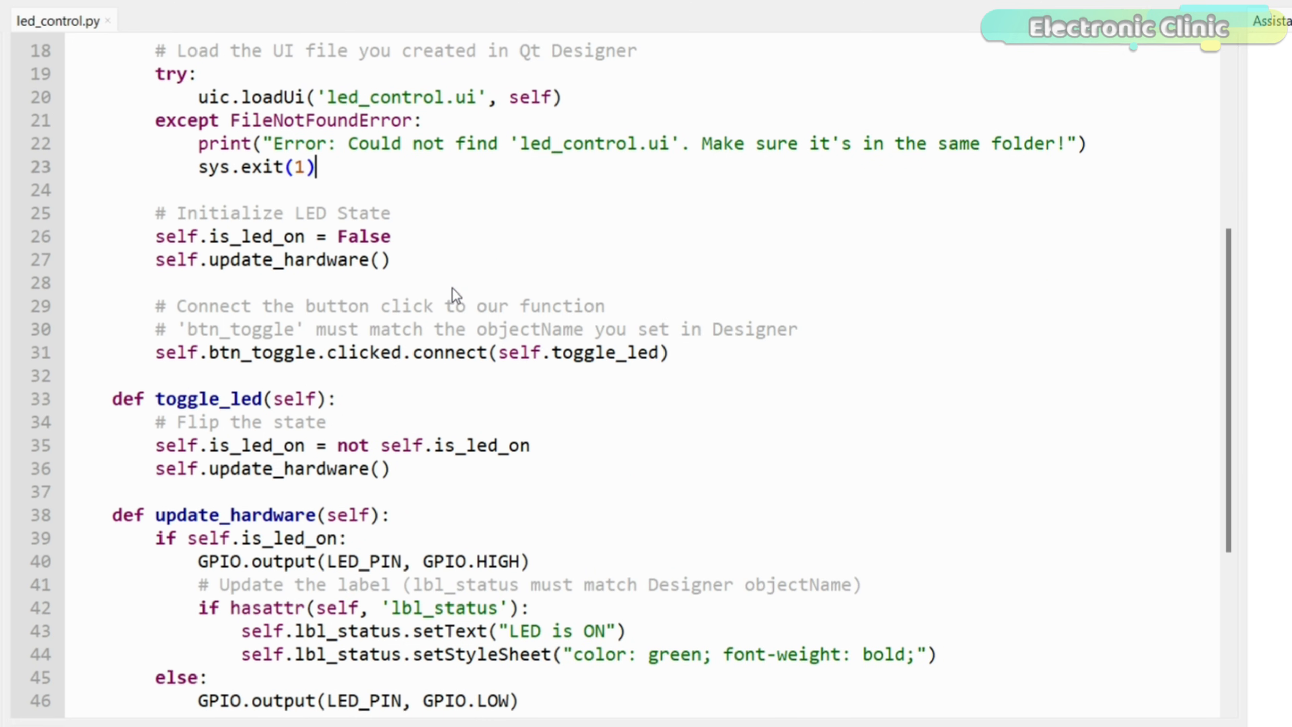
scroll("down", 3)
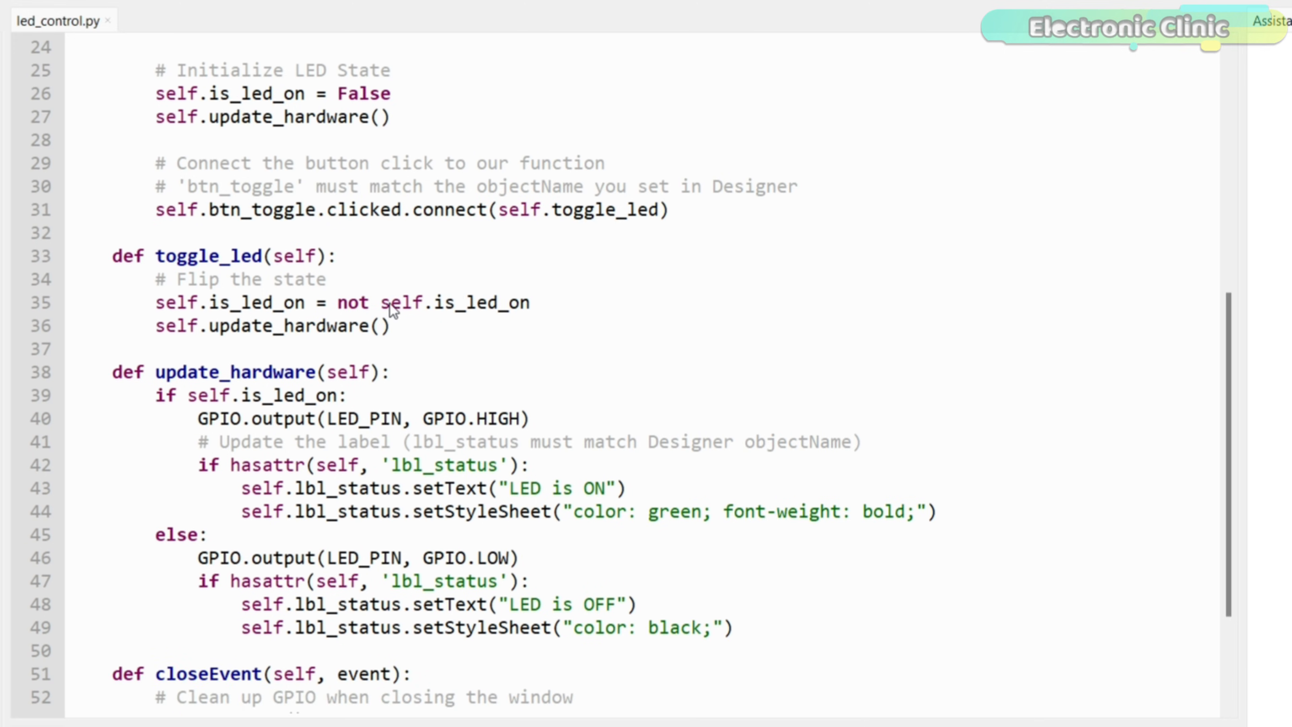
scroll("down", 3)
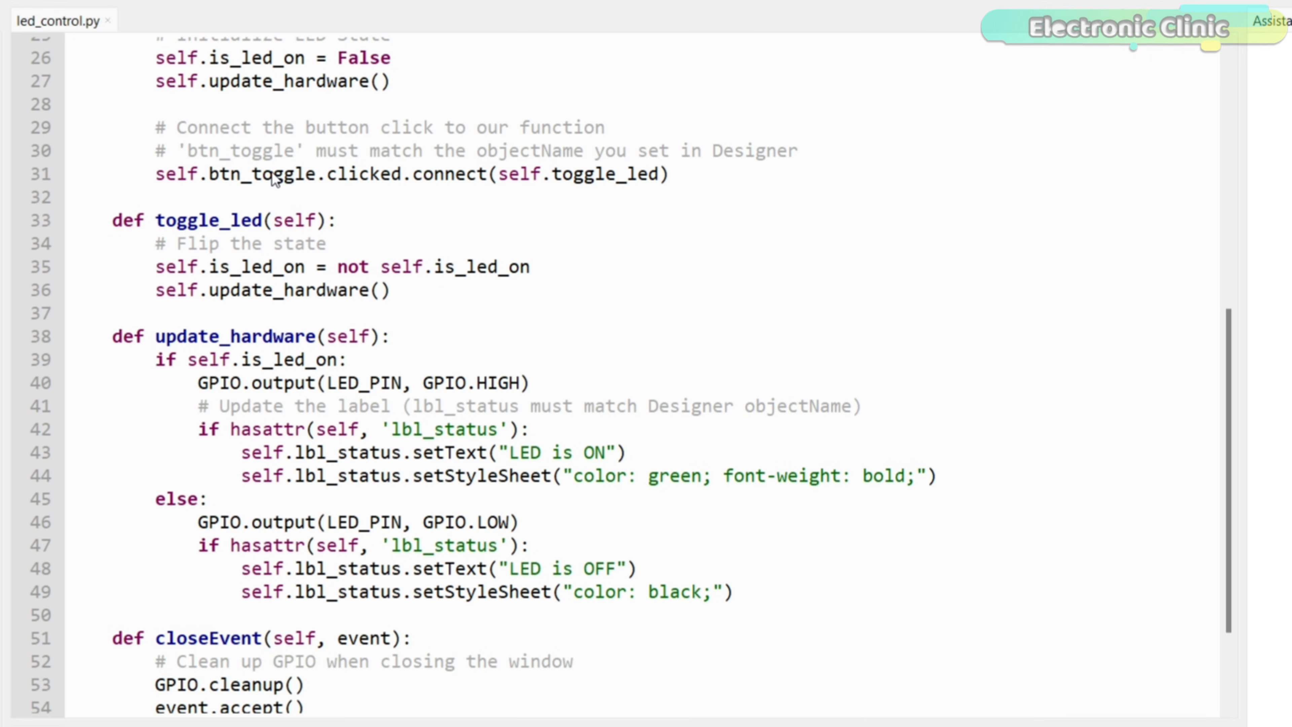
double_click(443, 428)
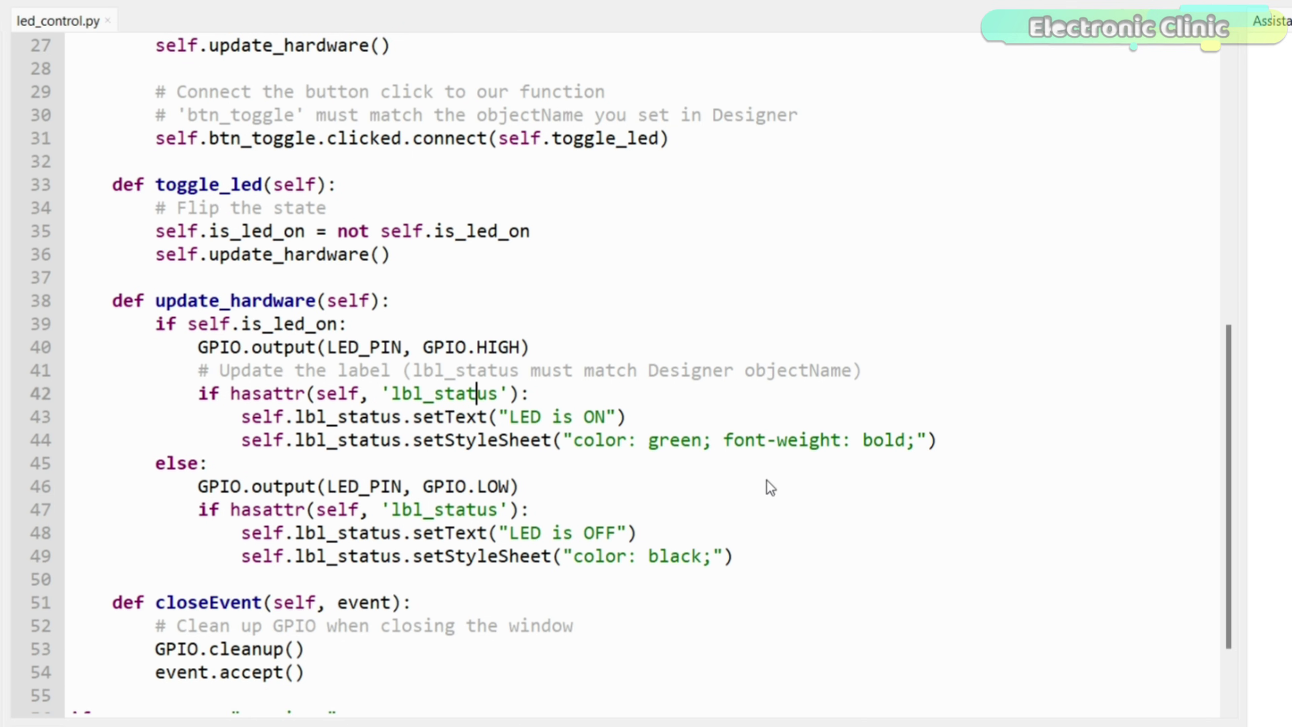
scroll("down", 3)
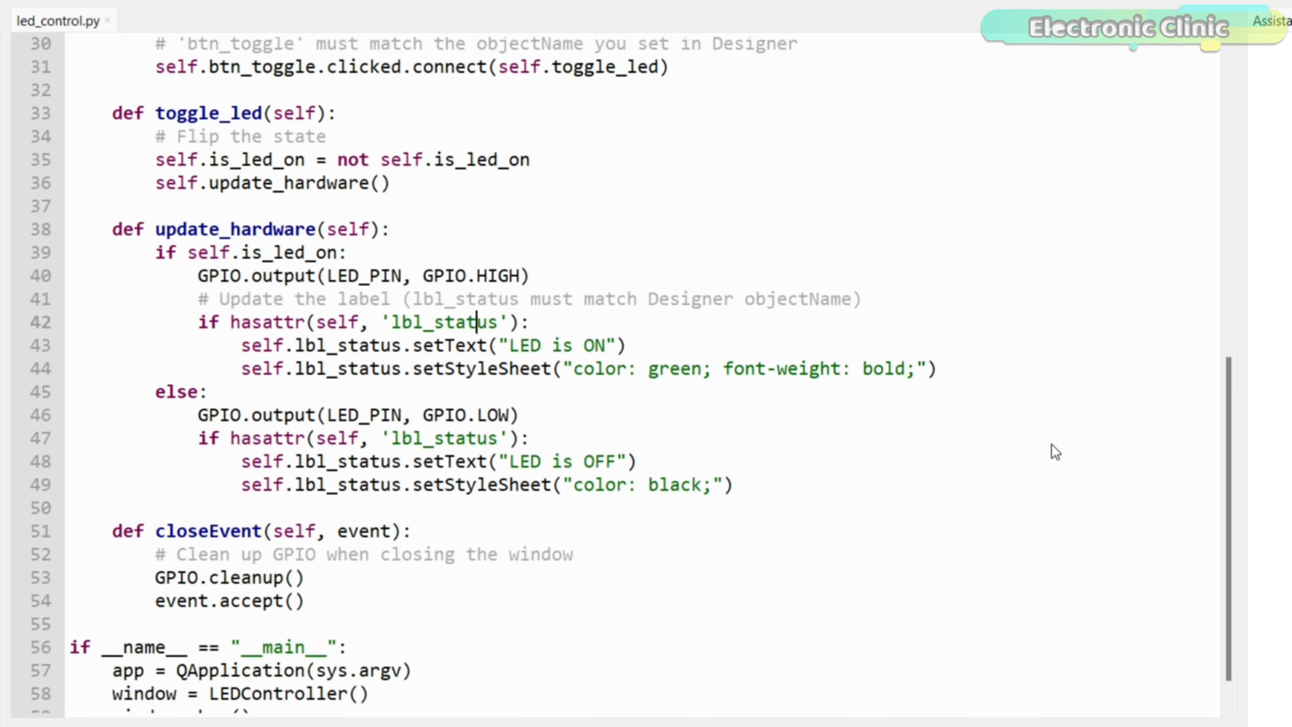
scroll("down", 3)
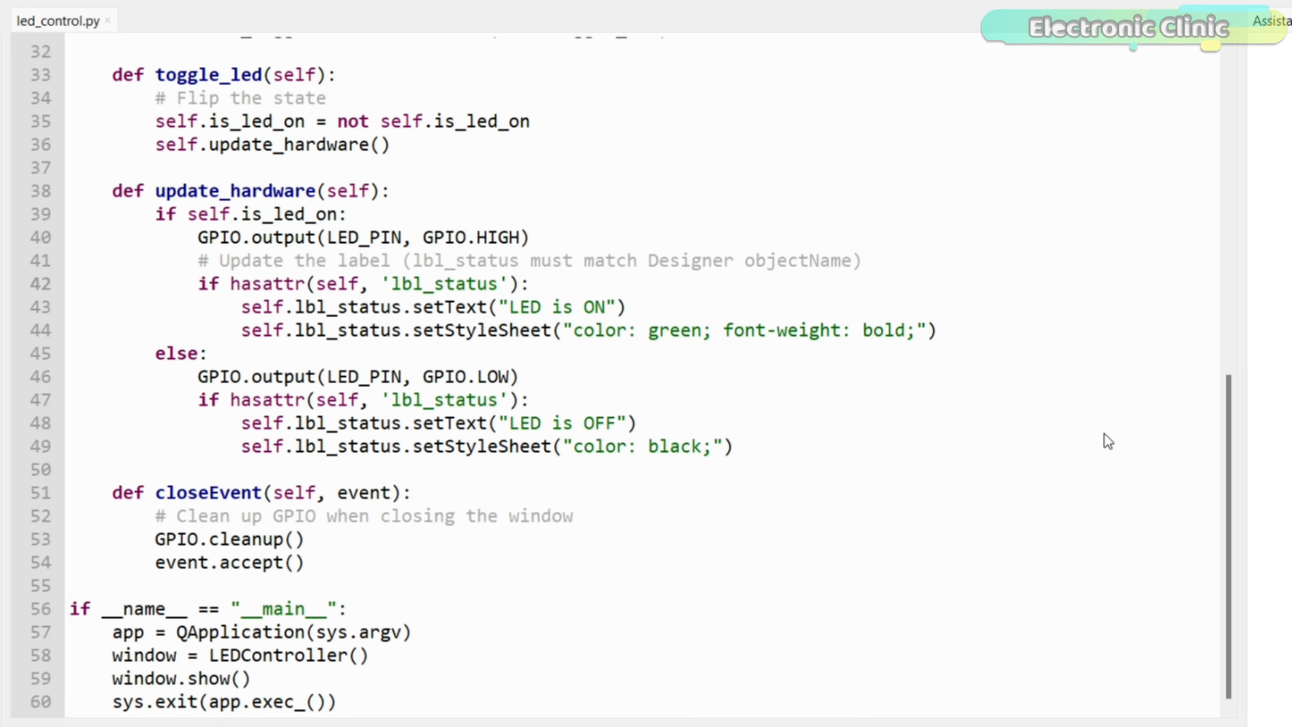
Execute led_control.py, the shell showing a Wayland session warning.
left_click(476, 284)
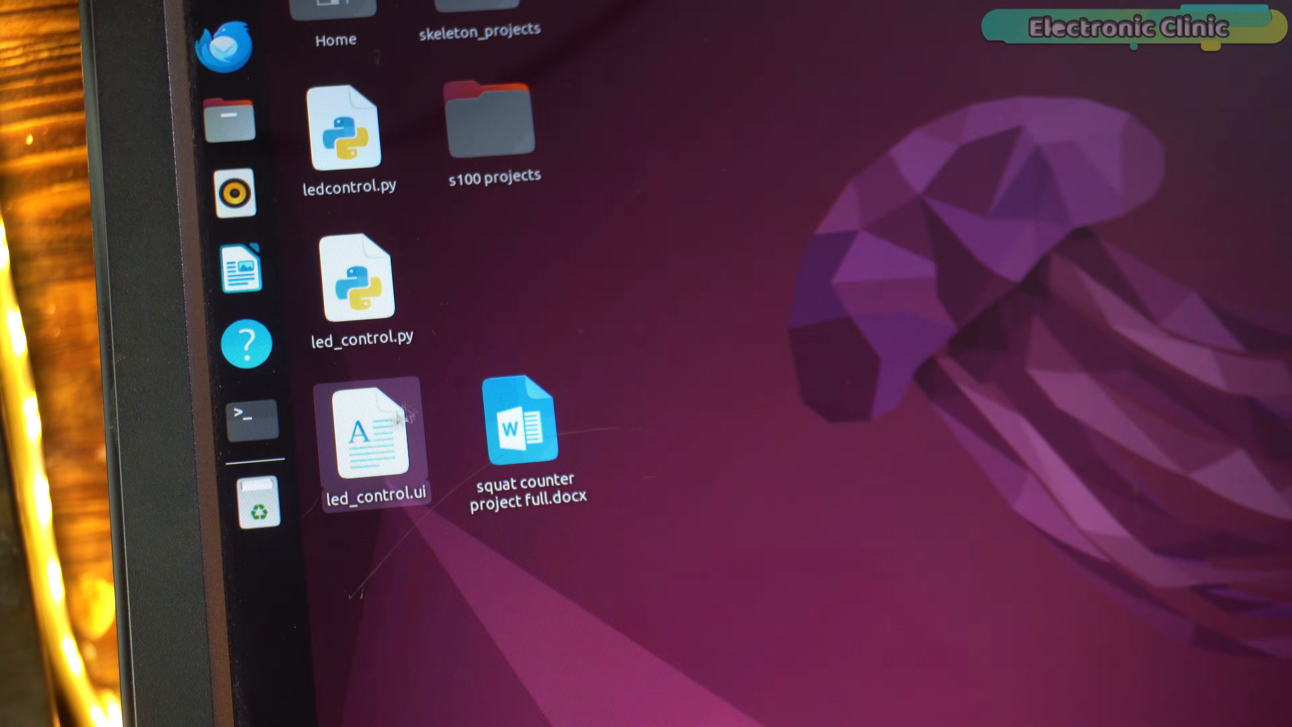
double_click(375, 433)
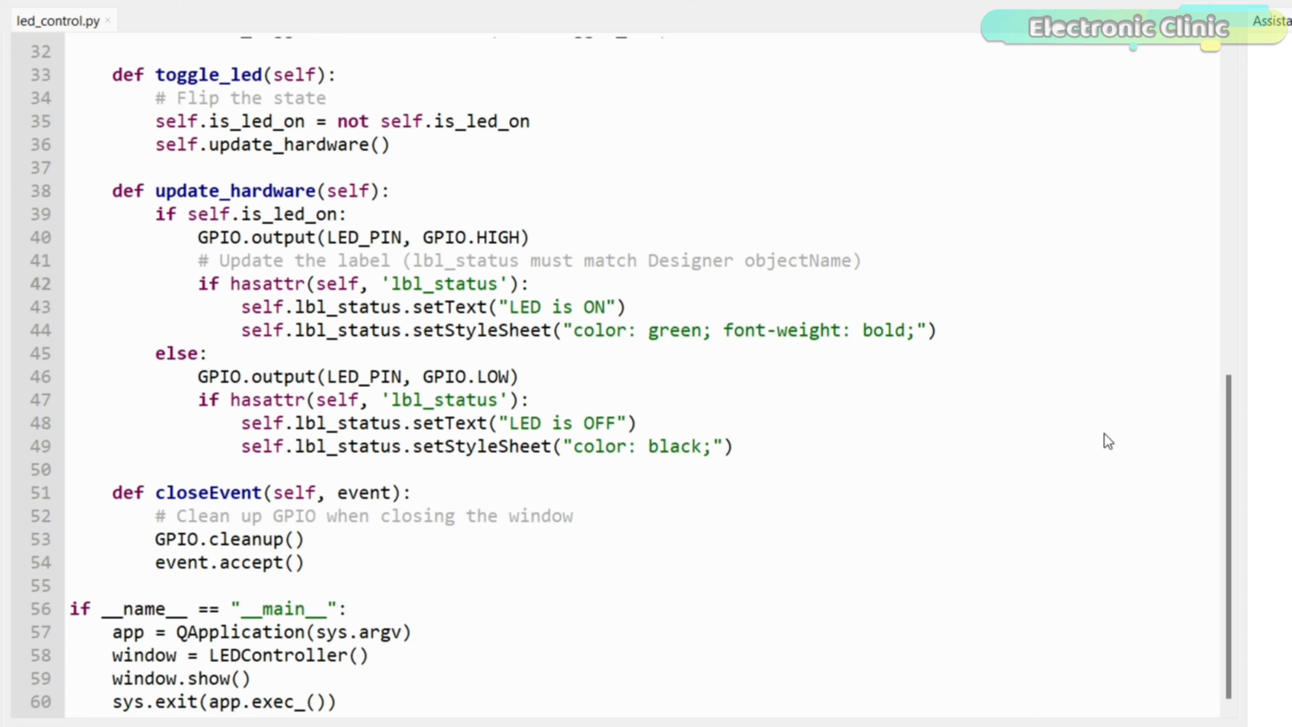
left_click(474, 284)
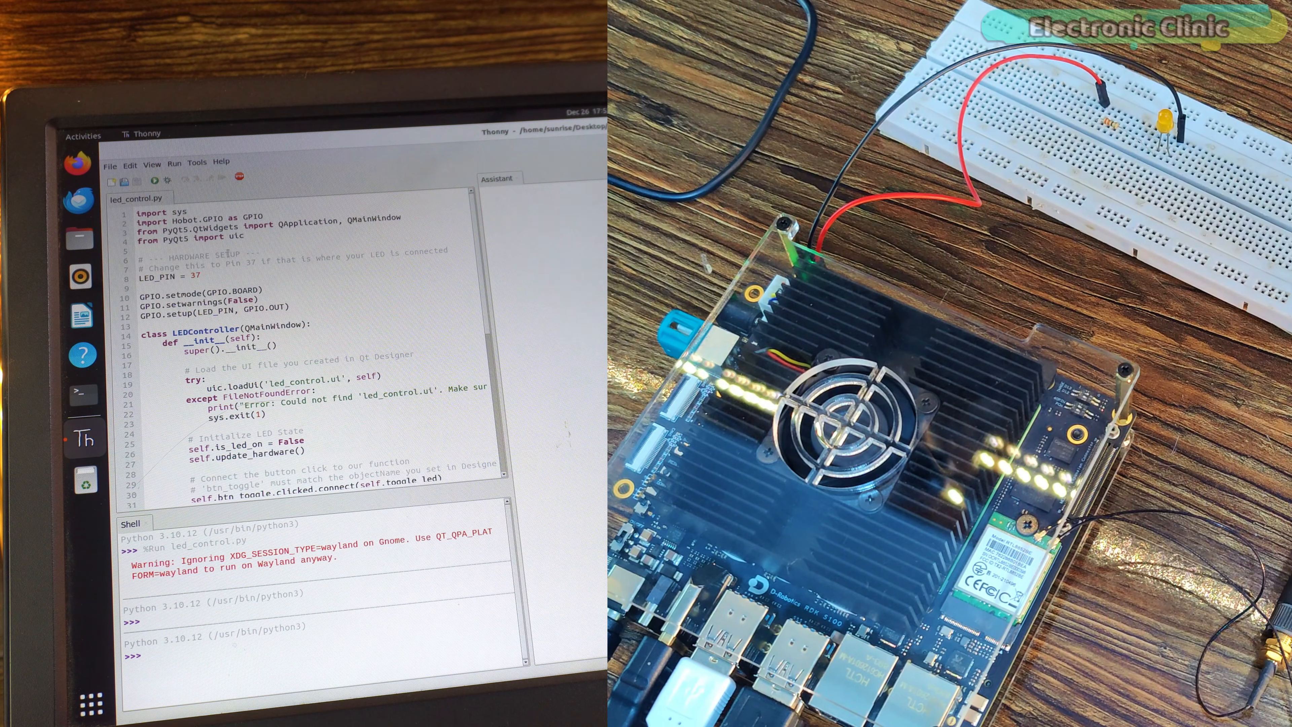
mouse_move(153, 179)
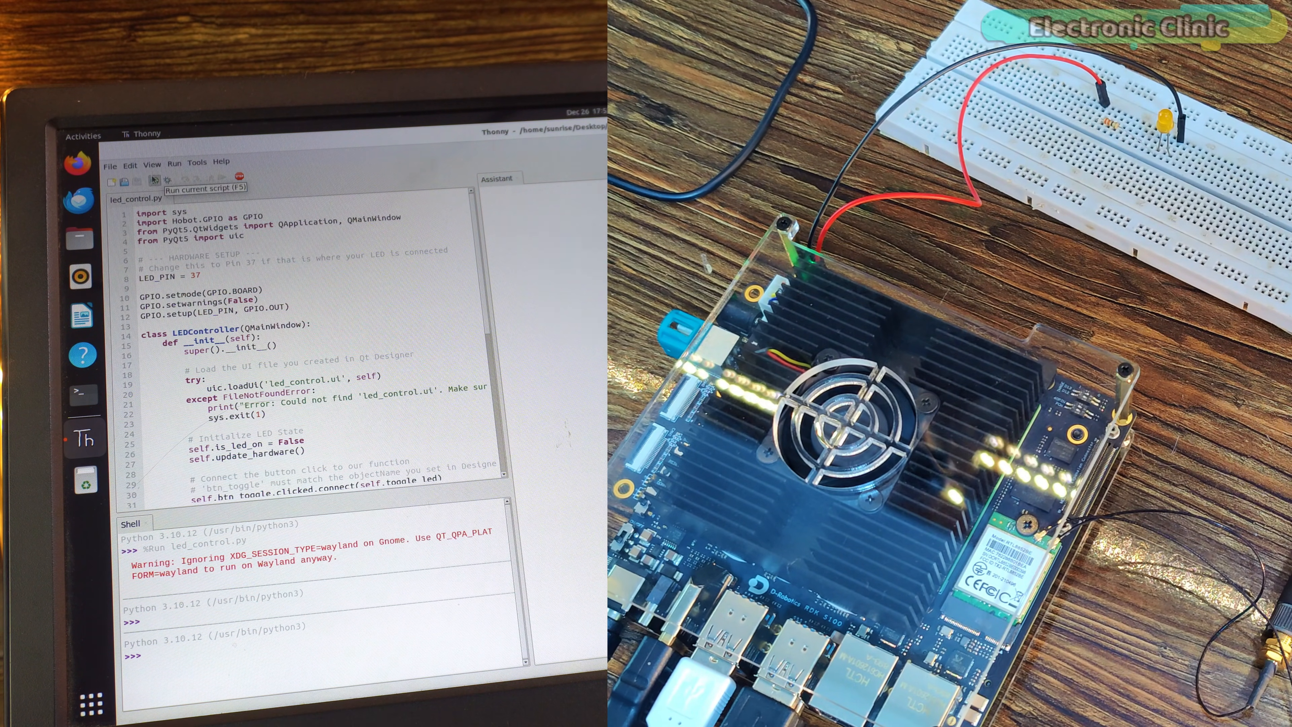